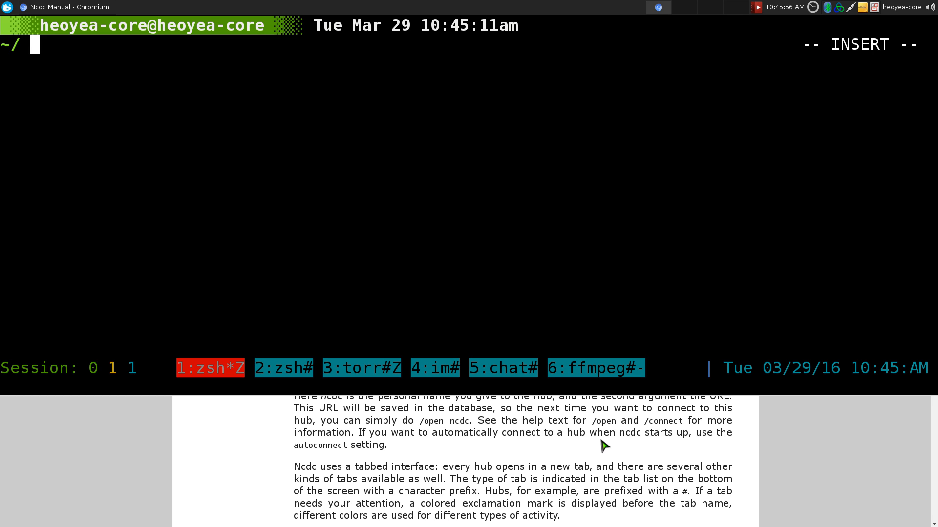
Launch ncdc from the zsh prompt so the main tab with welcome messages appears.
{"action": "type", "text": "ncd"}
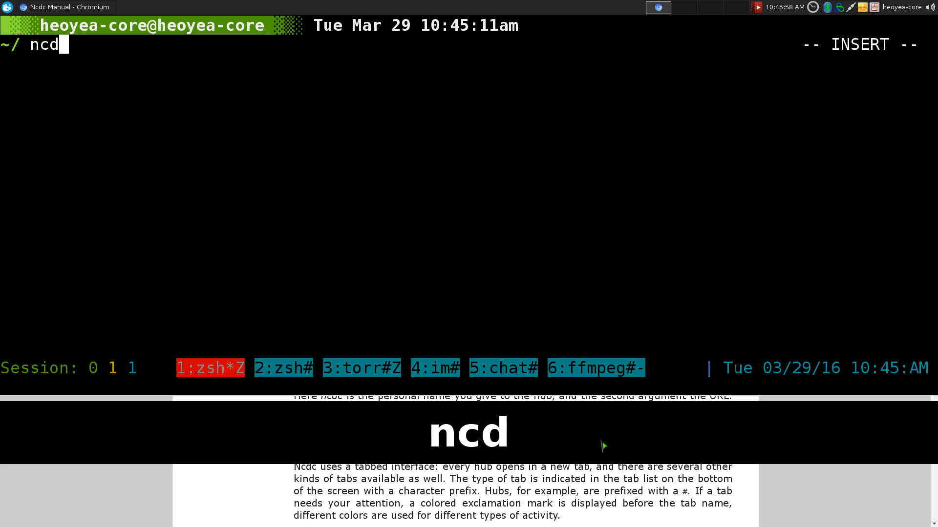
{"action": "key", "text": "Return"}
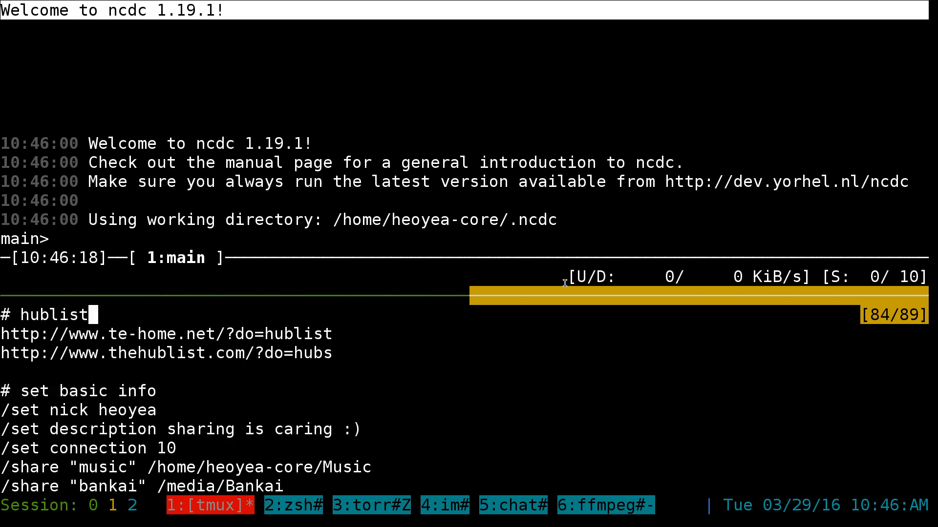
Apply the nickname and connection speed 10, and share /media/Bankai as 'bankai'.
{"action": "scroll", "scroll_direction": "down", "scroll_amount": 3}
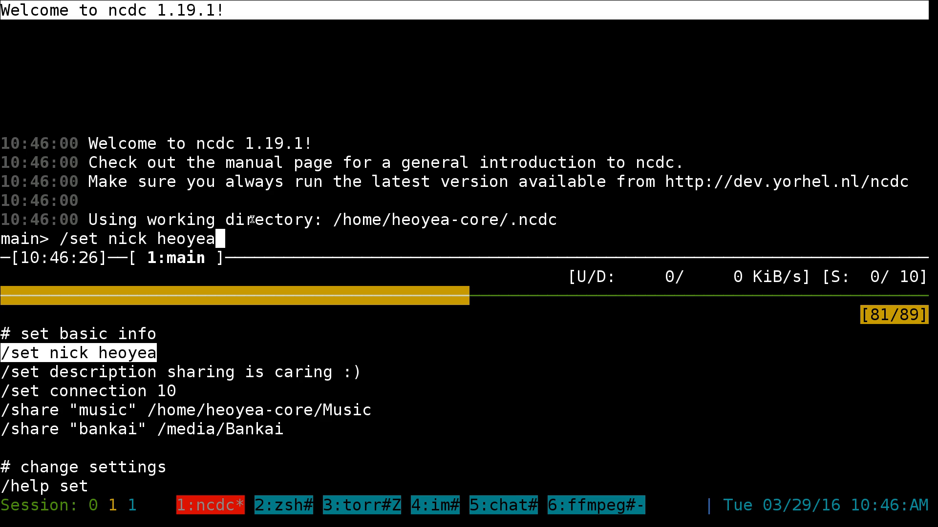
{"action": "key", "text": "Return"}
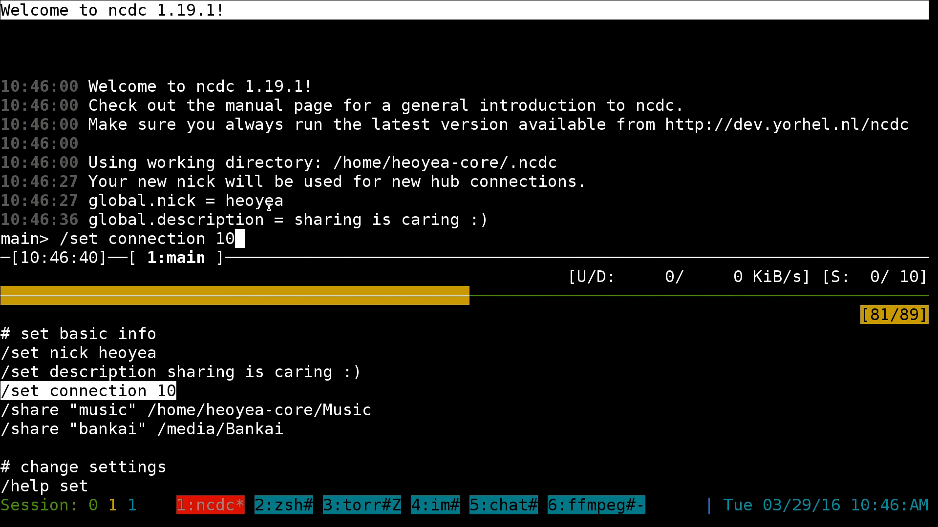
{"action": "key", "text": "Return"}
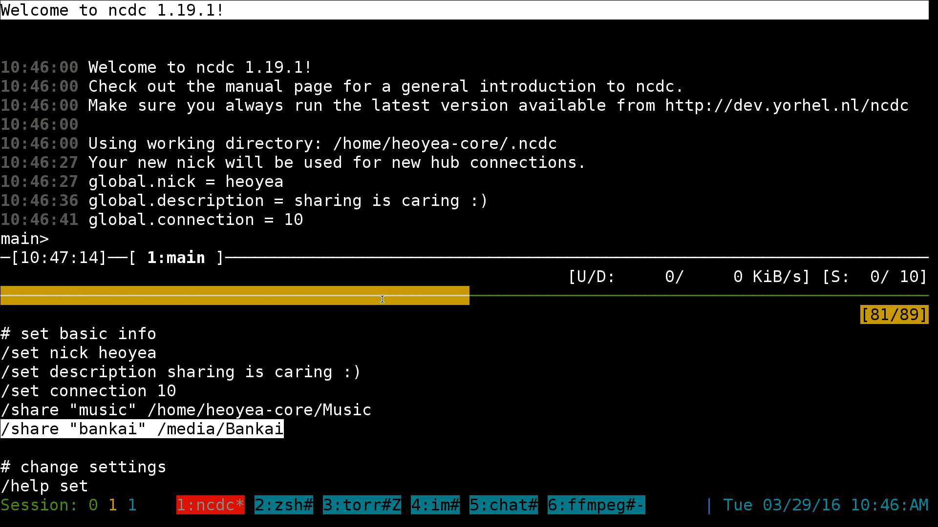
{"action": "key", "text": "Return"}
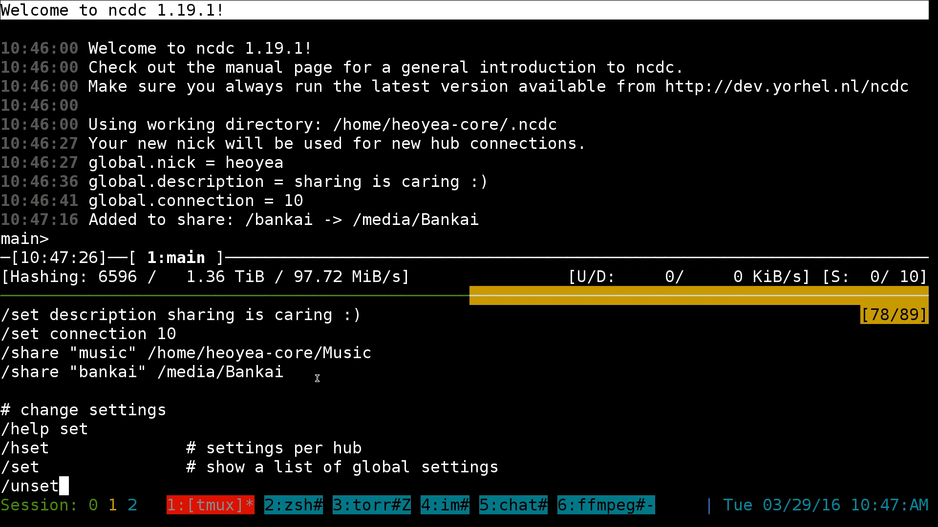
Make list text yellow, list headers white bold, and selected rows red bold.
{"action": "scroll", "scroll_direction": "down", "scroll_amount": 3}
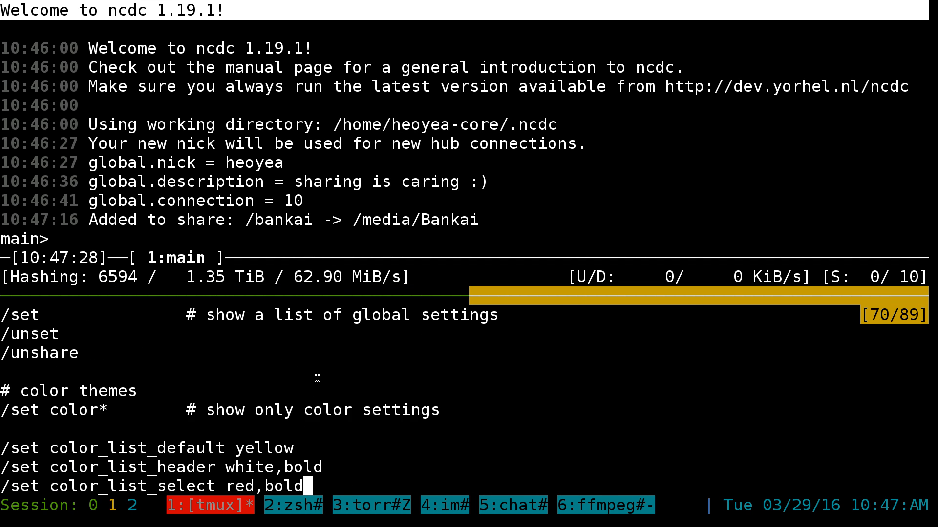
{"action": "scroll", "scroll_direction": "down", "scroll_amount": 3}
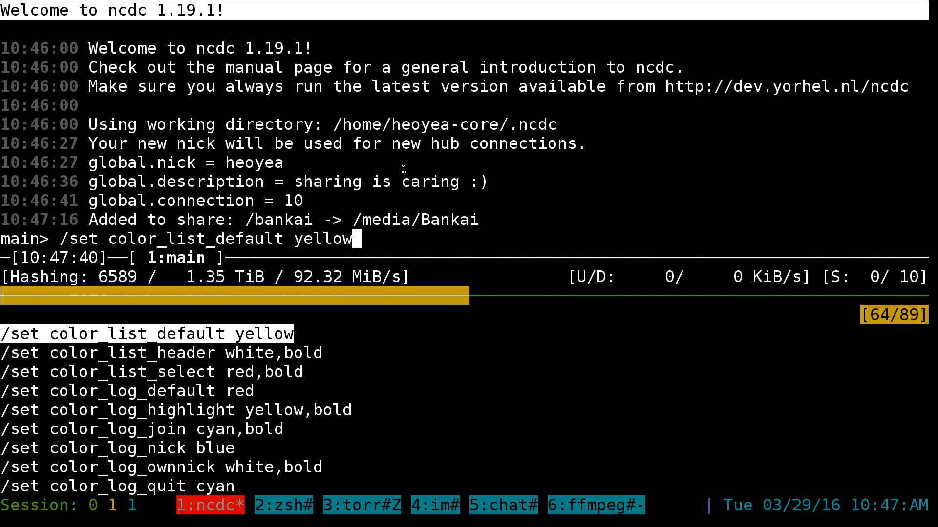
{"action": "key", "text": "Return"}
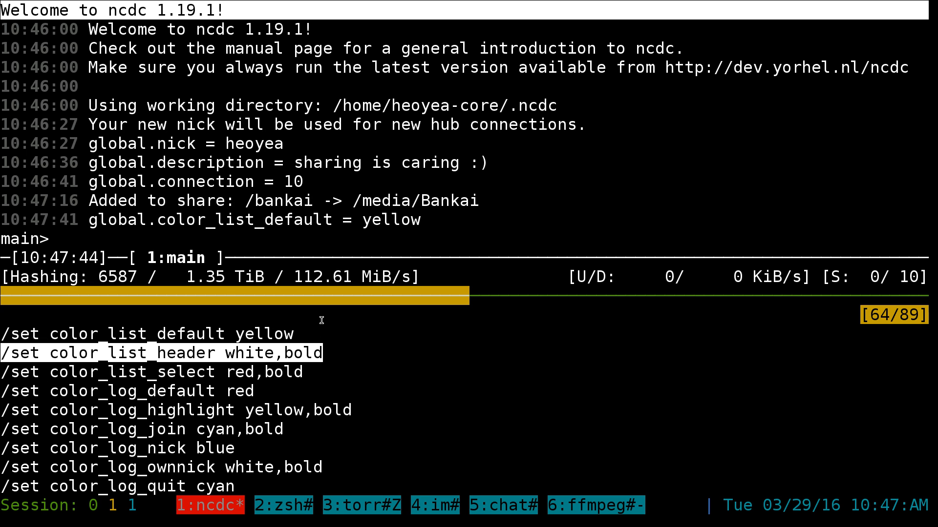
{"action": "key", "text": "Return"}
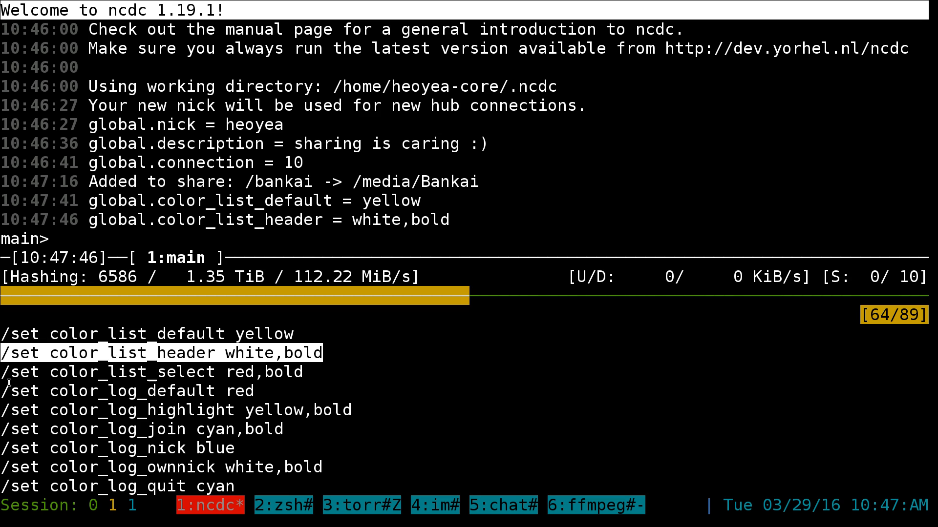
{"action": "key", "text": "Down"}
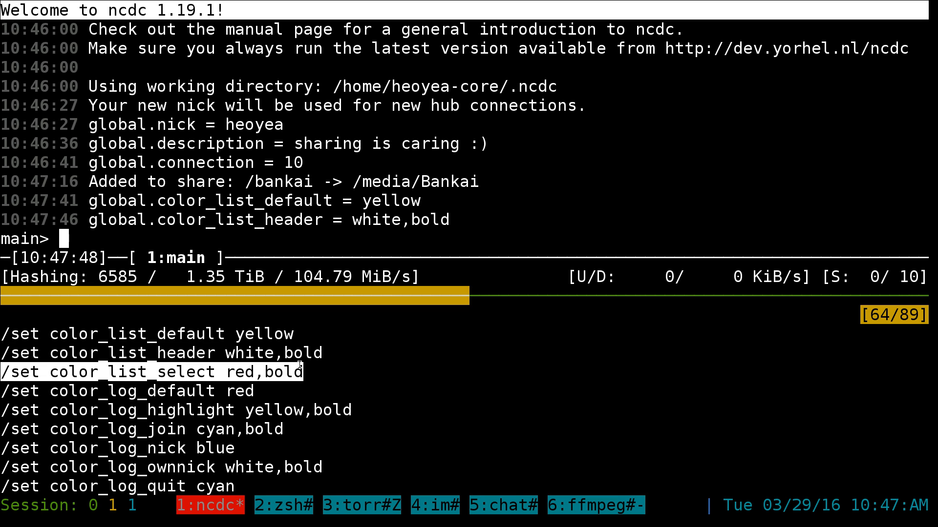
{"action": "key", "text": "Return"}
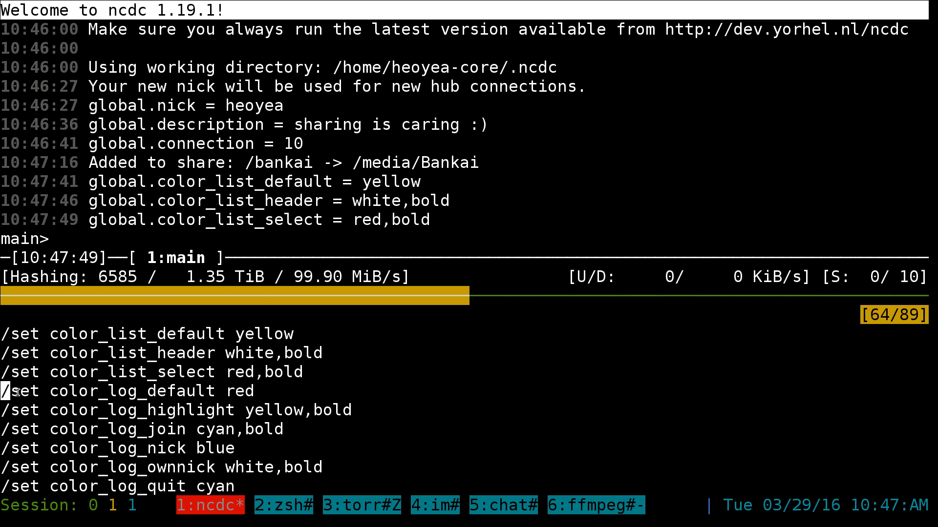
Make log text red, highlighted log lines yellow bold, and nicks blue.
{"action": "key", "text": "Return"}
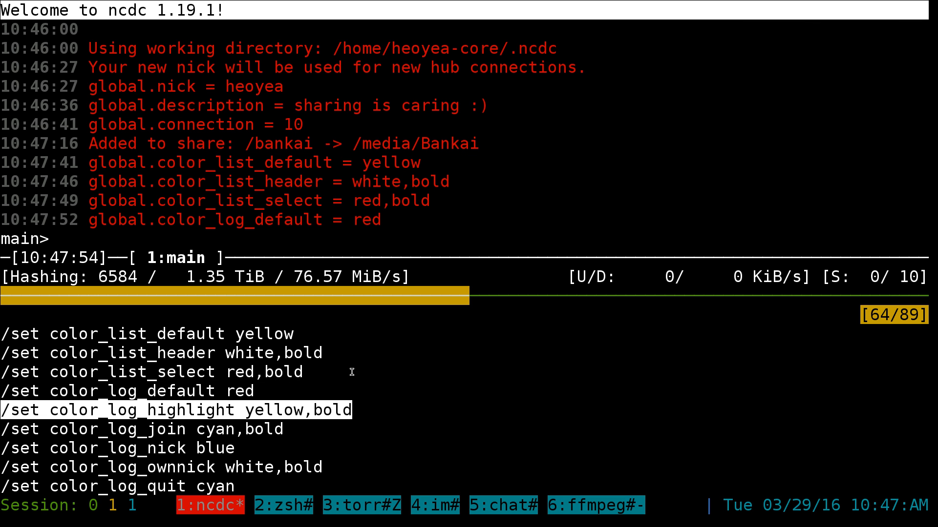
{"action": "key", "text": "Return"}
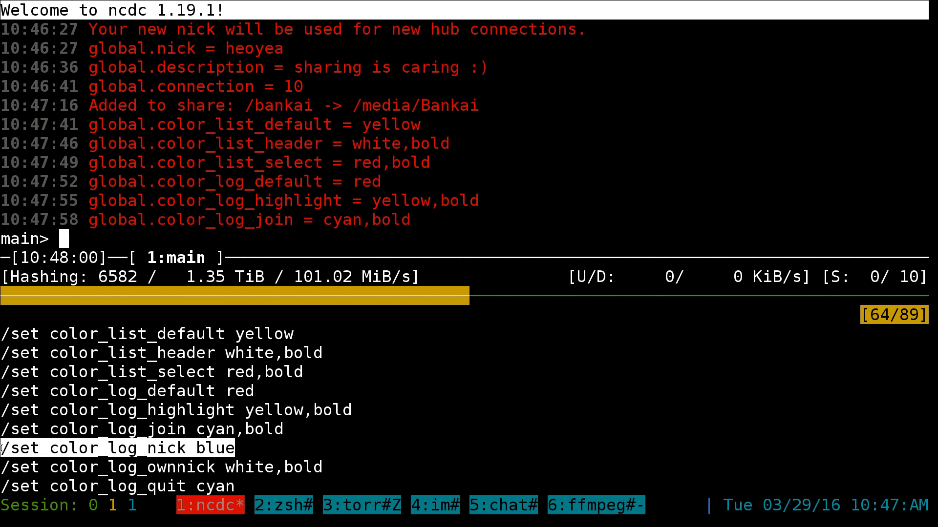
{"action": "key", "text": "Return"}
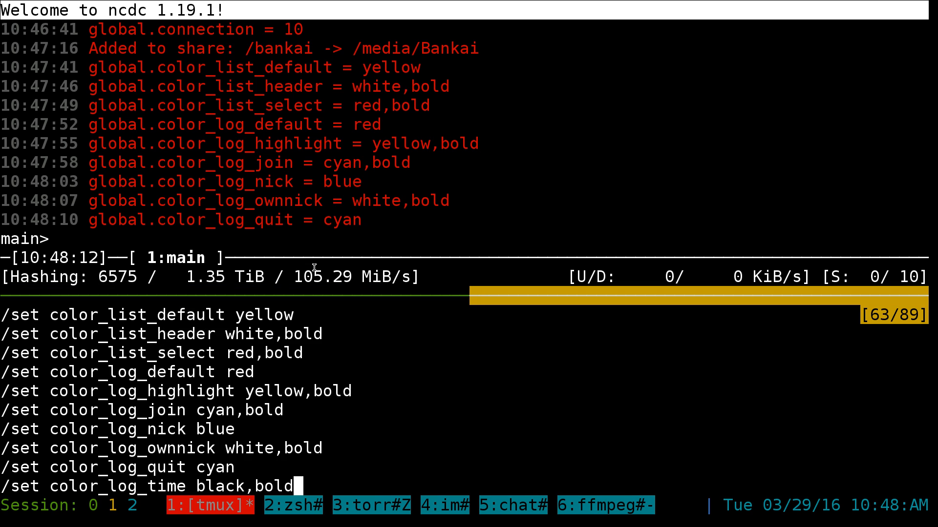
{"action": "scroll", "scroll_direction": "down", "scroll_amount": 3}
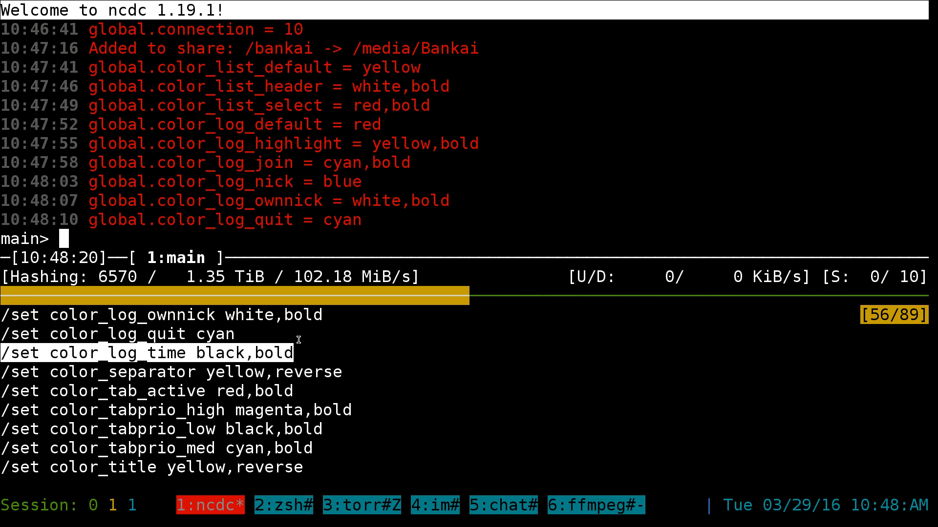
Set black bold timestamps, a yellow reversed separator, and a red bold active tab.
{"action": "key", "text": "Return"}
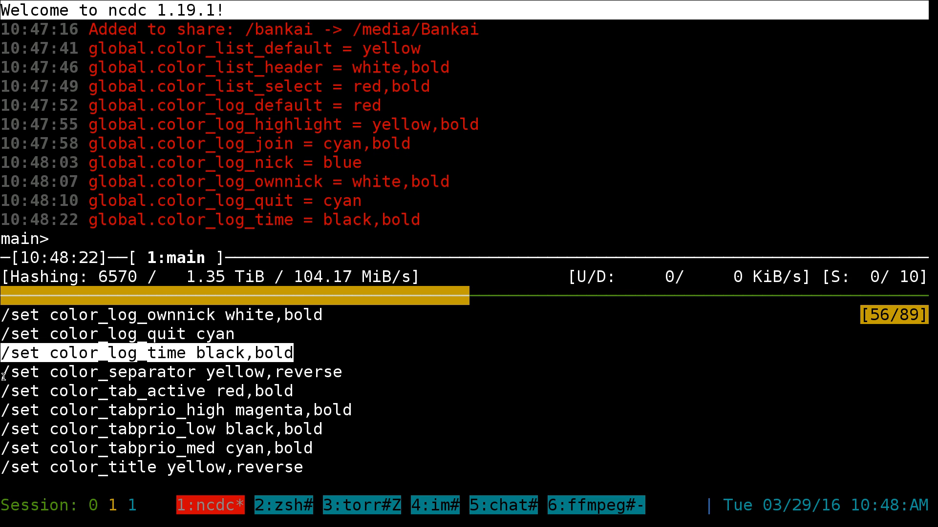
{"action": "key", "text": "Return"}
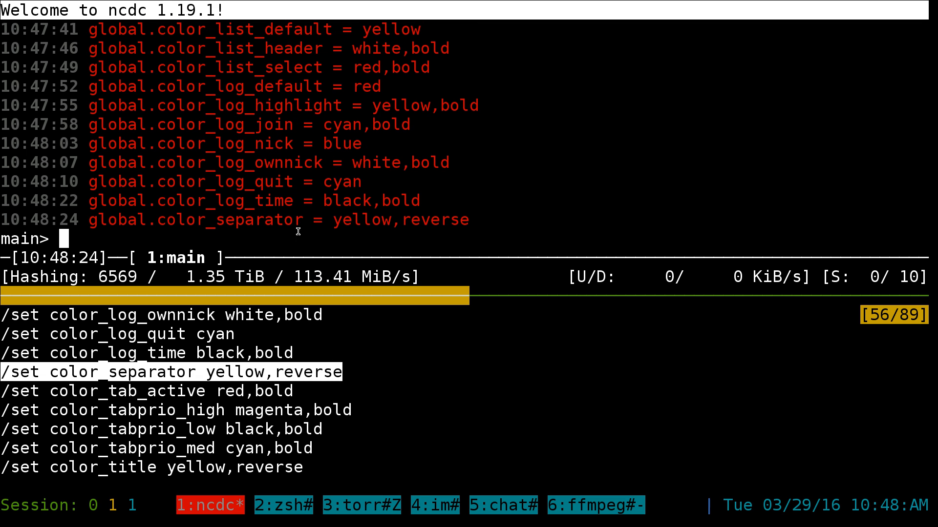
{"action": "key", "text": "Down"}
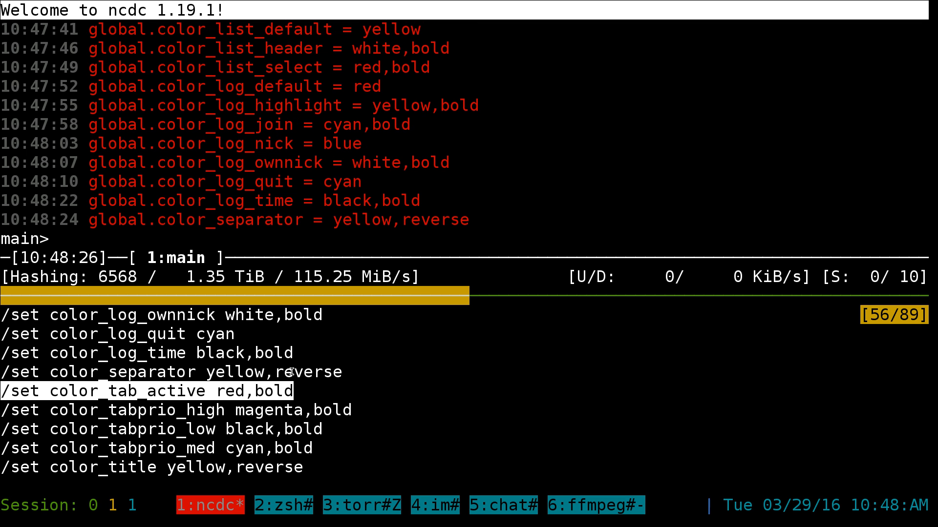
{"action": "key", "text": "Return"}
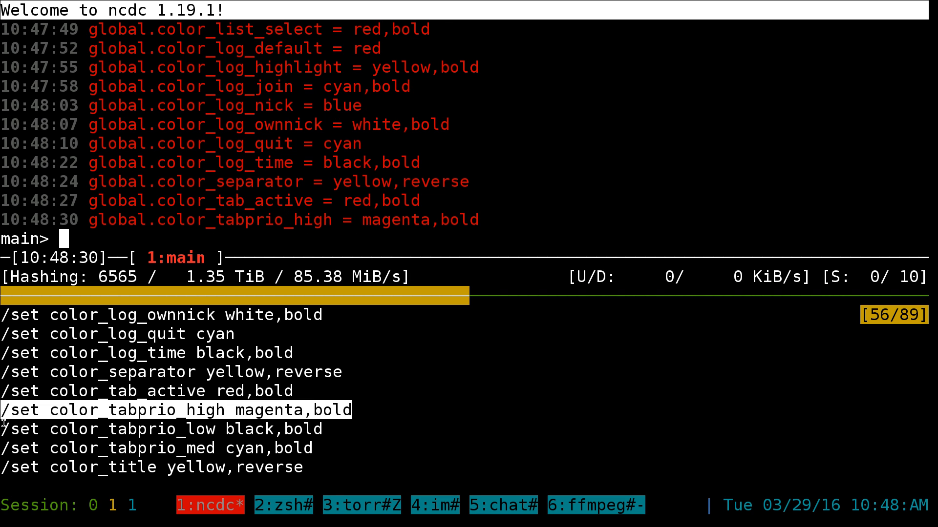
Set magenta bold high and black bold low tab priorities and the title bar colour.
{"action": "key", "text": "Down"}
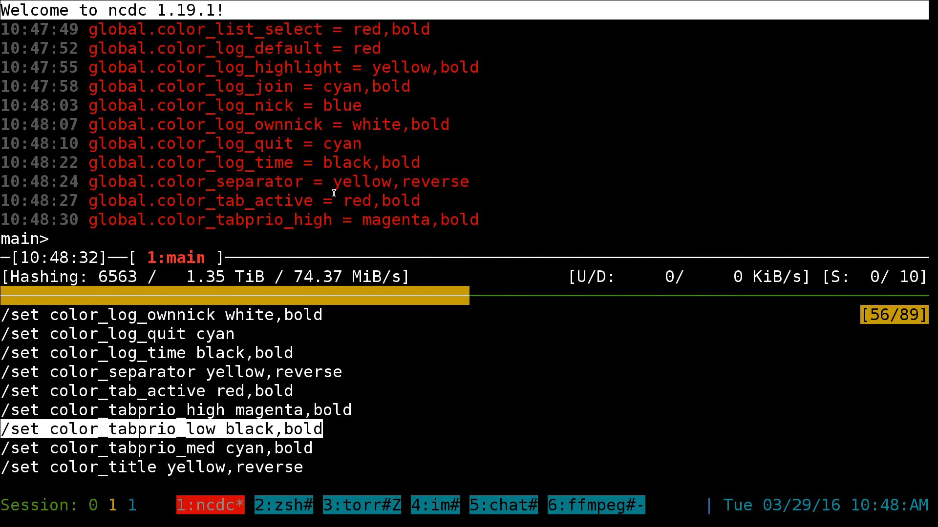
{"action": "key", "text": "Return"}
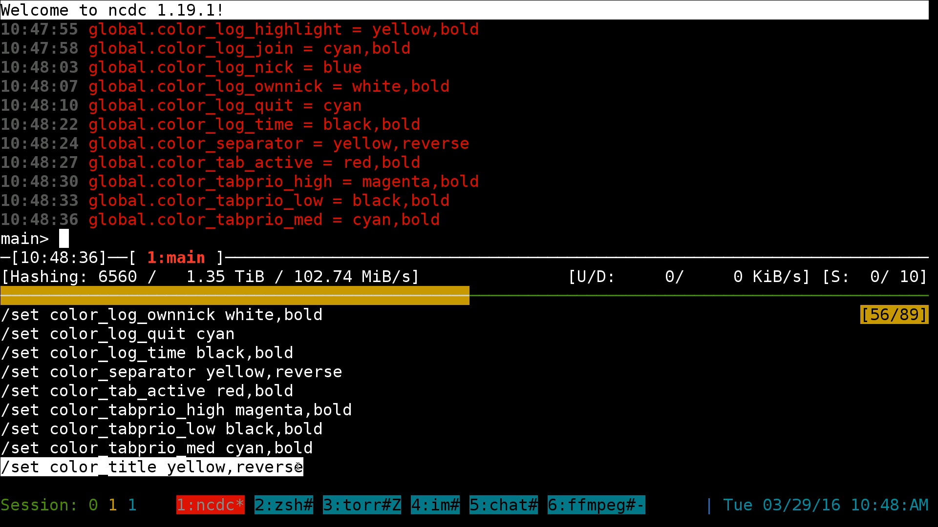
{"action": "key", "text": "Return"}
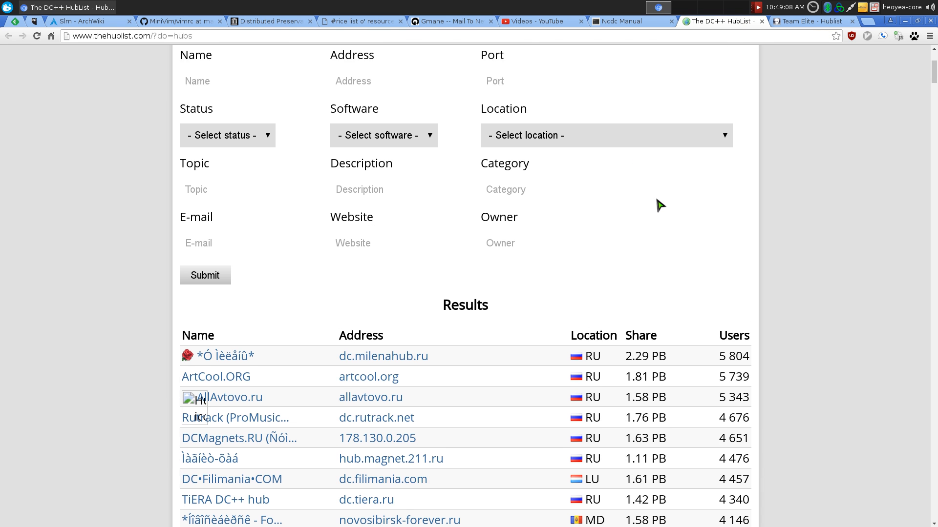
{"action": "scroll", "scroll_direction": "down", "scroll_amount": 3}
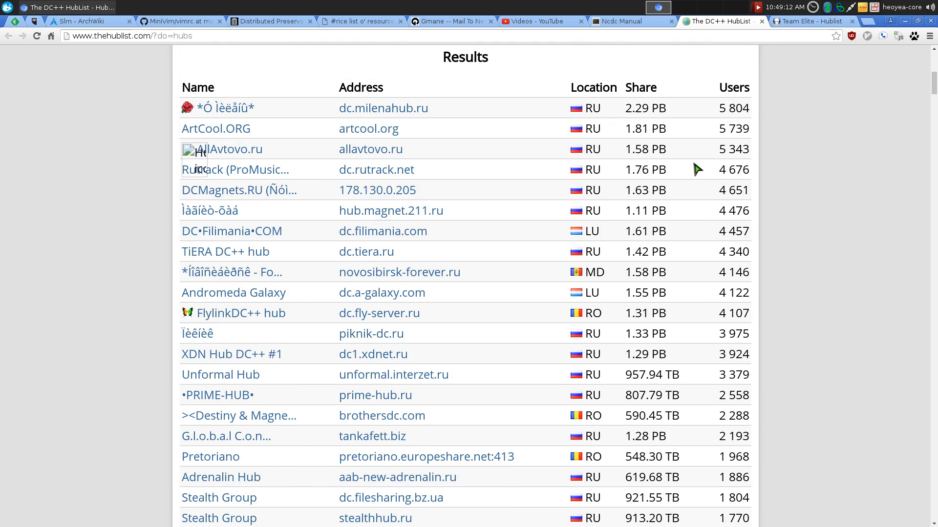
{"action": "mouse_move", "coordinate": [617, 110]}
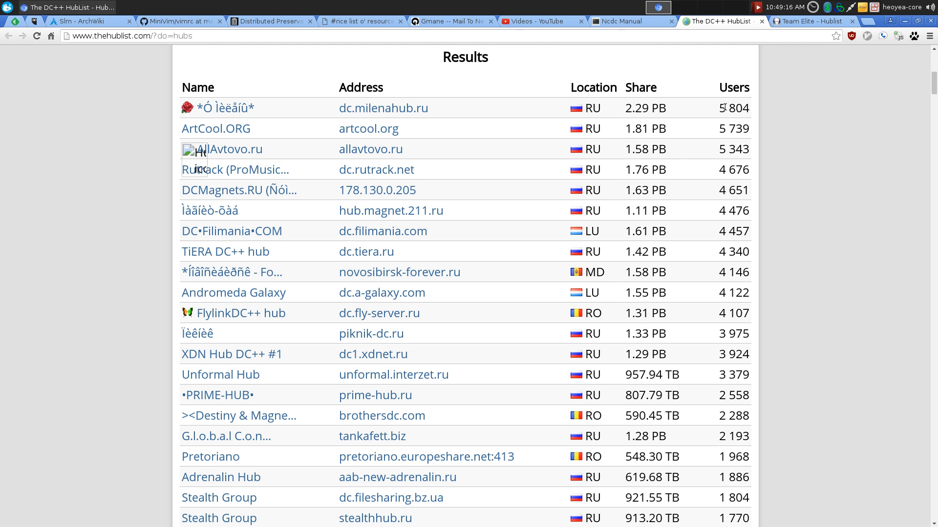
{"action": "mouse_move", "coordinate": [637, 112]}
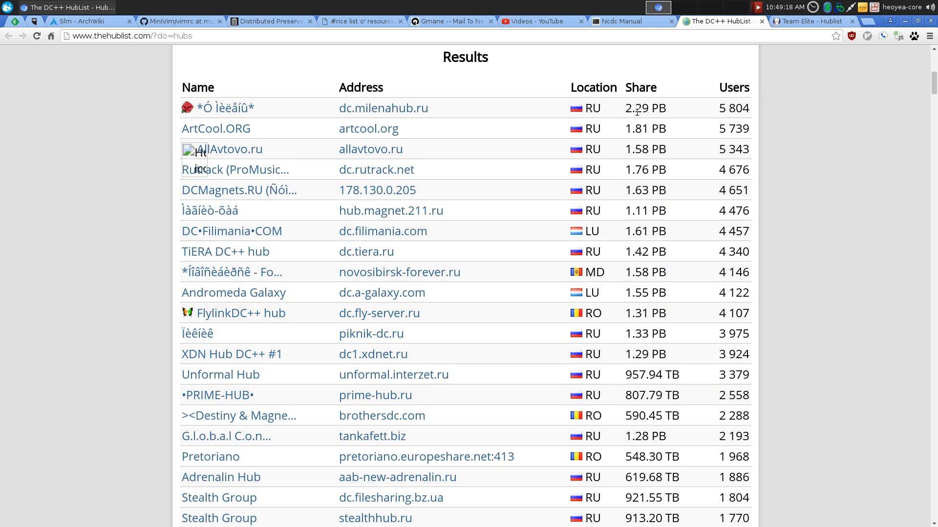
{"action": "double_click", "coordinate": [644, 107]}
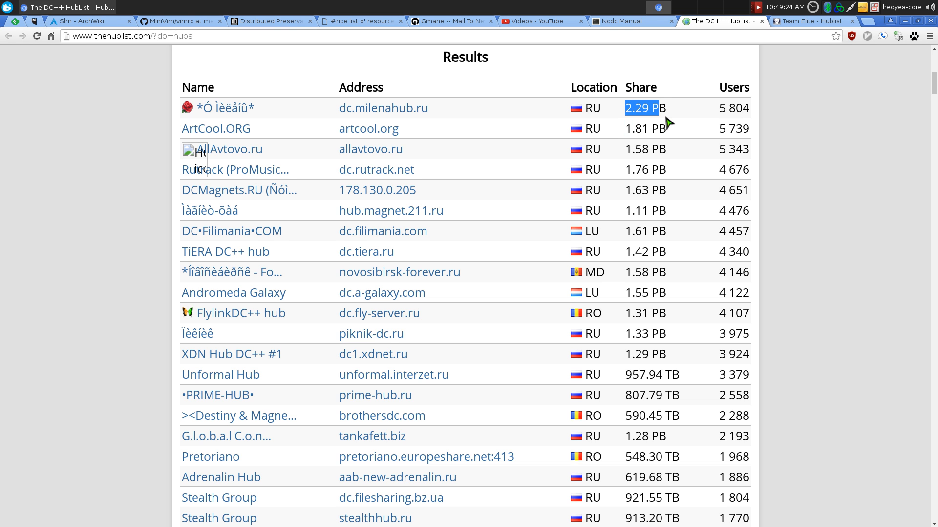
{"action": "scroll", "scroll_direction": "down", "scroll_amount": 3}
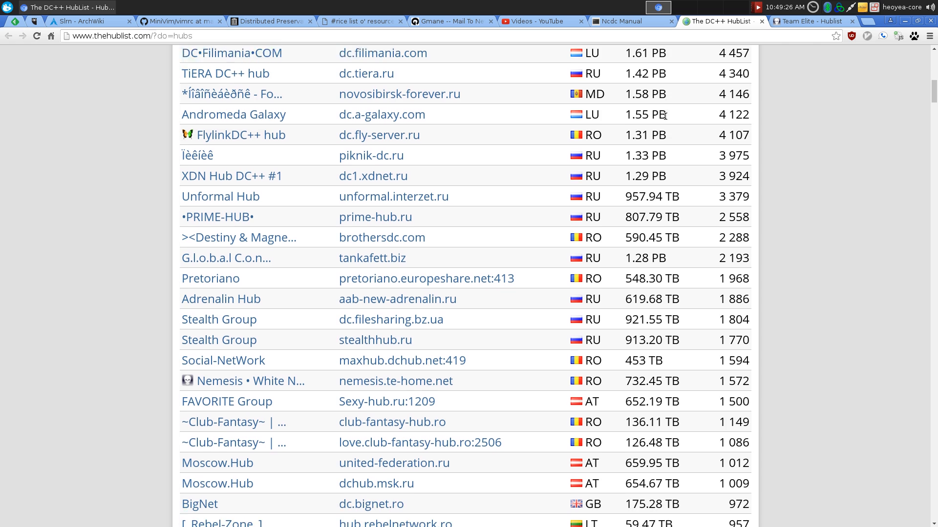
{"action": "scroll", "scroll_direction": "down", "scroll_amount": 3}
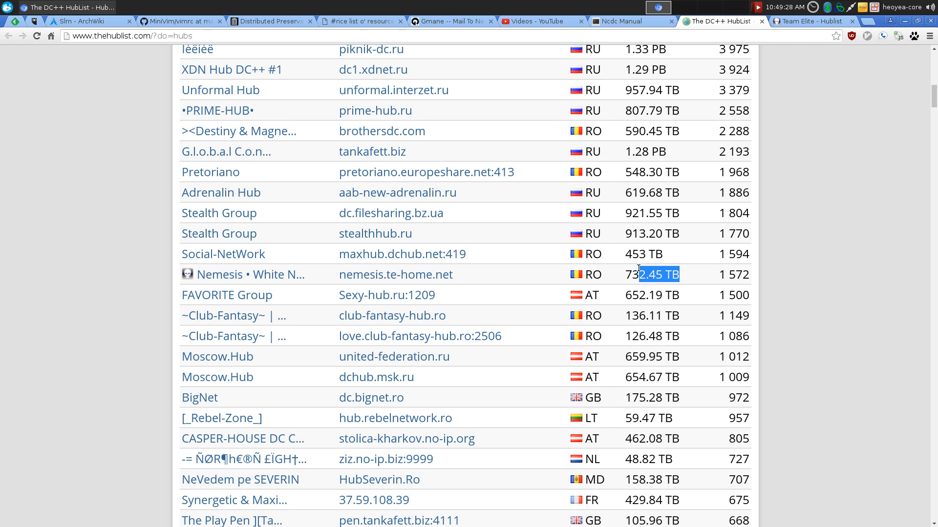
{"action": "scroll", "scroll_direction": "down", "scroll_amount": 3}
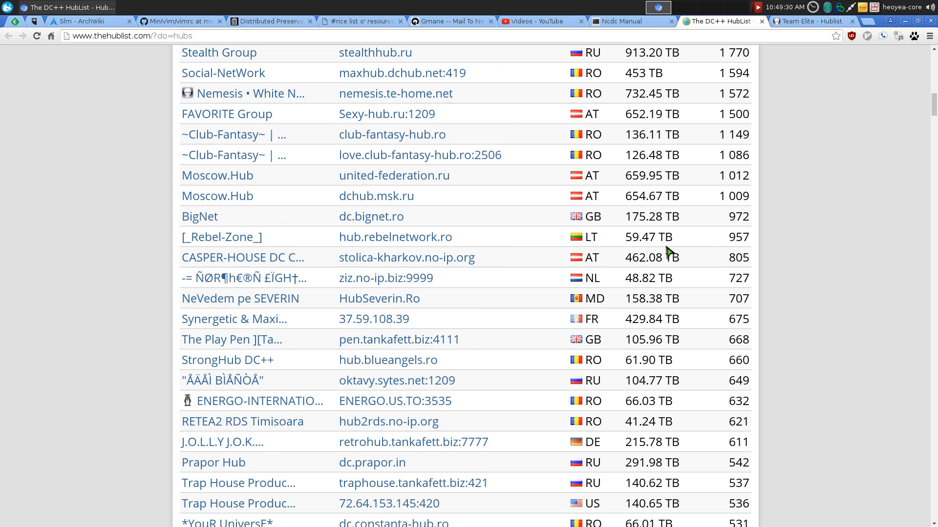
{"action": "right_click", "coordinate": [399, 339]}
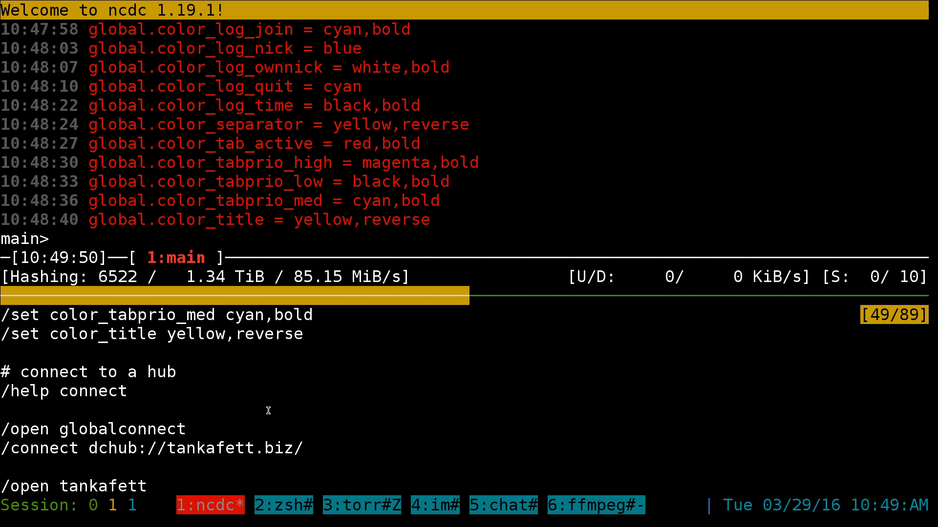
Open a new, unconnected hub tab named globalconnect with /open.
{"action": "type", "text": "/open globalconnect"}
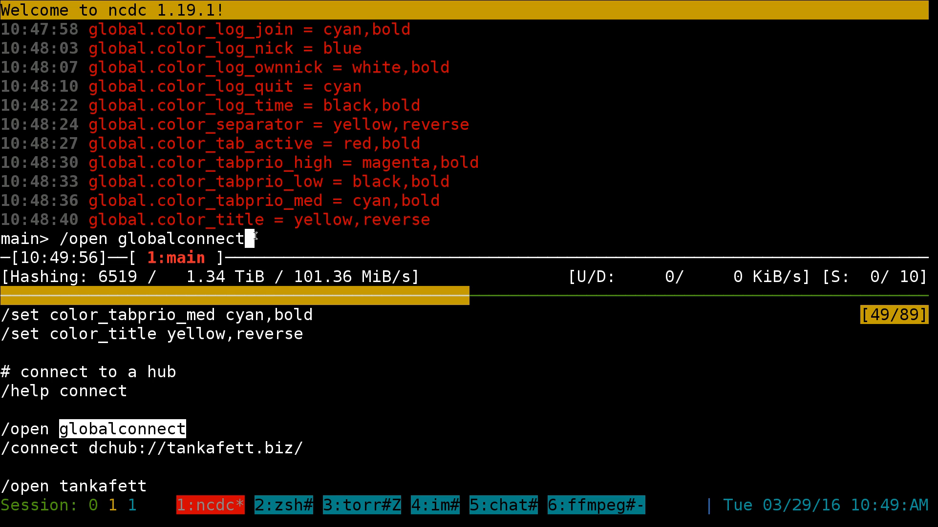
{"action": "key", "text": "Return"}
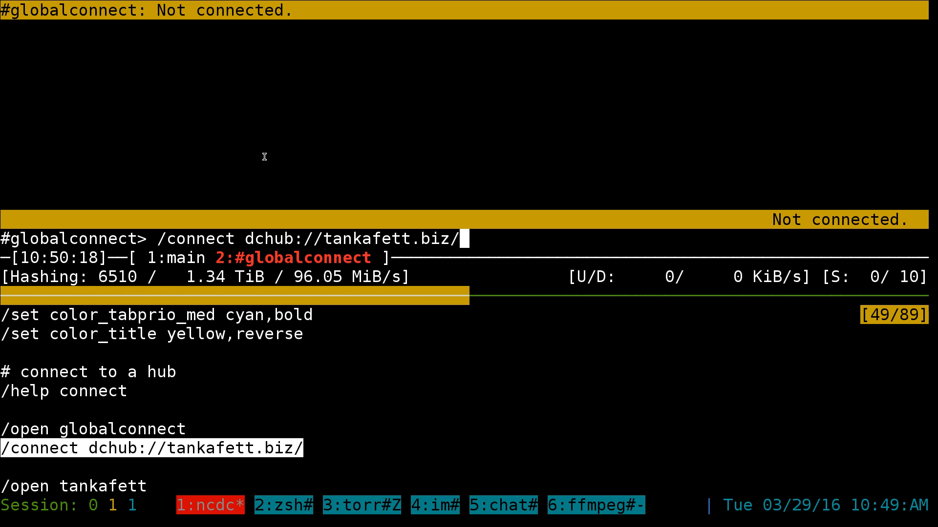
Connect the globalconnect tab to dchub://tankafett.biz/ and greet the chat with hilo.
{"action": "key", "text": "Return"}
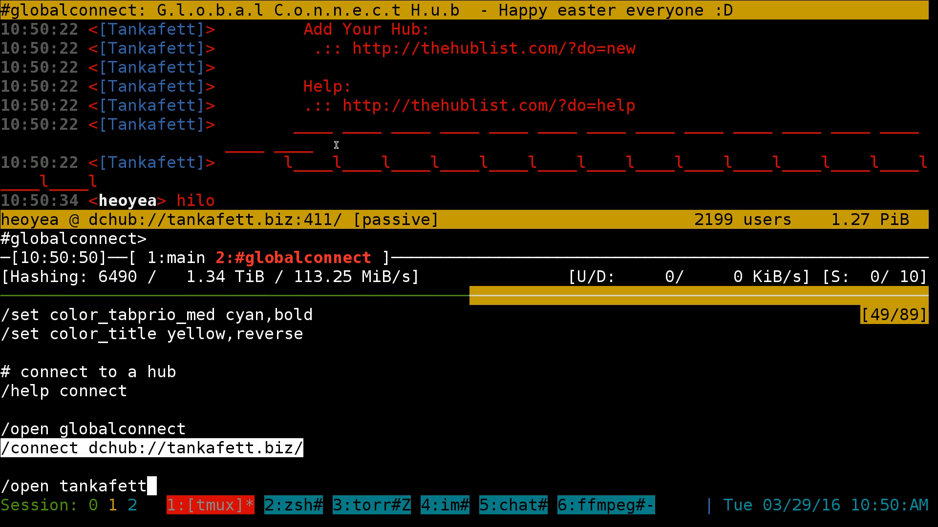
{"action": "scroll", "scroll_direction": "down", "scroll_amount": 3}
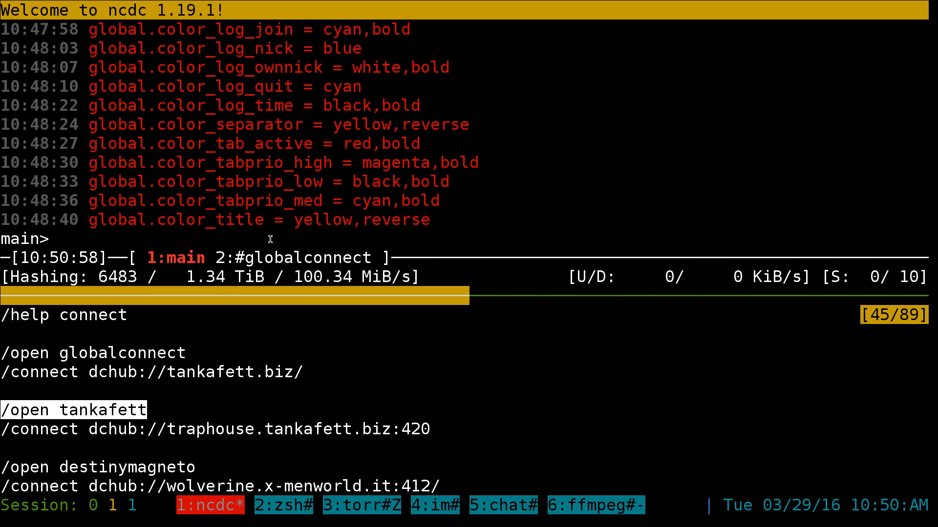
Open a tankafett tab connected to dchub://traphouse.tankafett.biz:420.
{"action": "key", "text": "Return"}
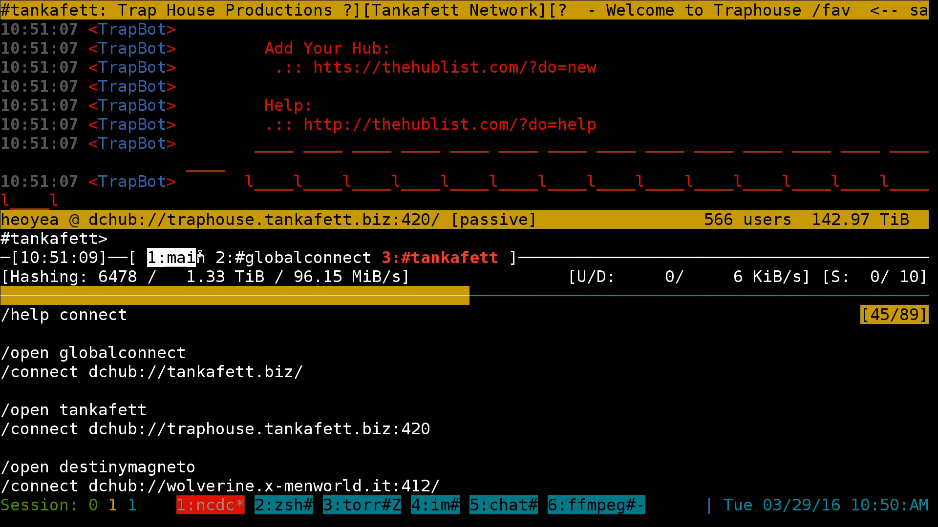
{"action": "left_click", "coordinate": [303, 258]}
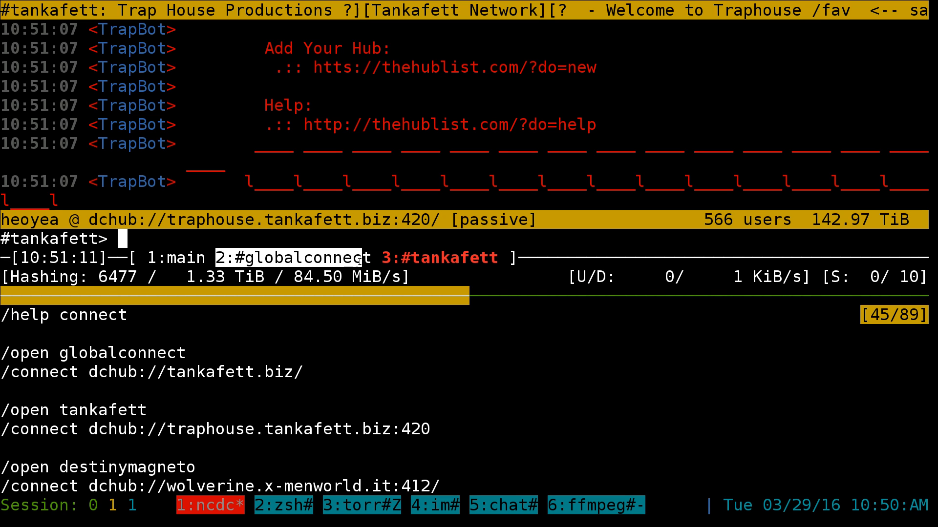
{"action": "left_click", "coordinate": [439, 257]}
{"action": "type", "text": "/"}
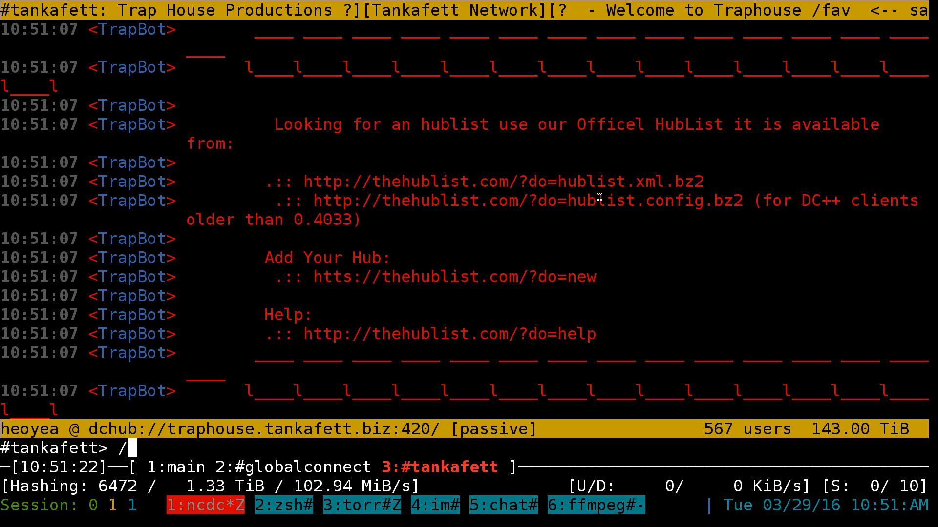
Run /search -hub -t any remix on the tankafett hub, returning 25 results.
{"action": "type", "text": "search"}
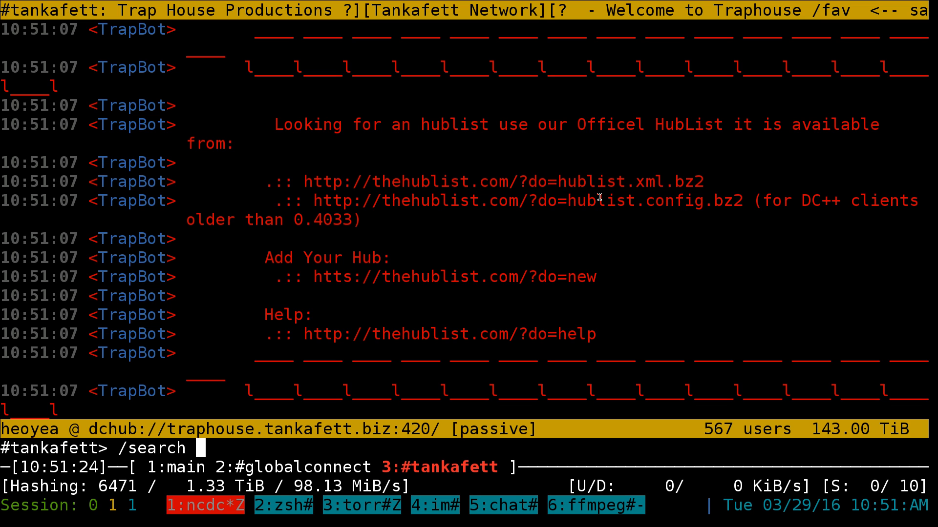
{"action": "key", "text": "Return"}
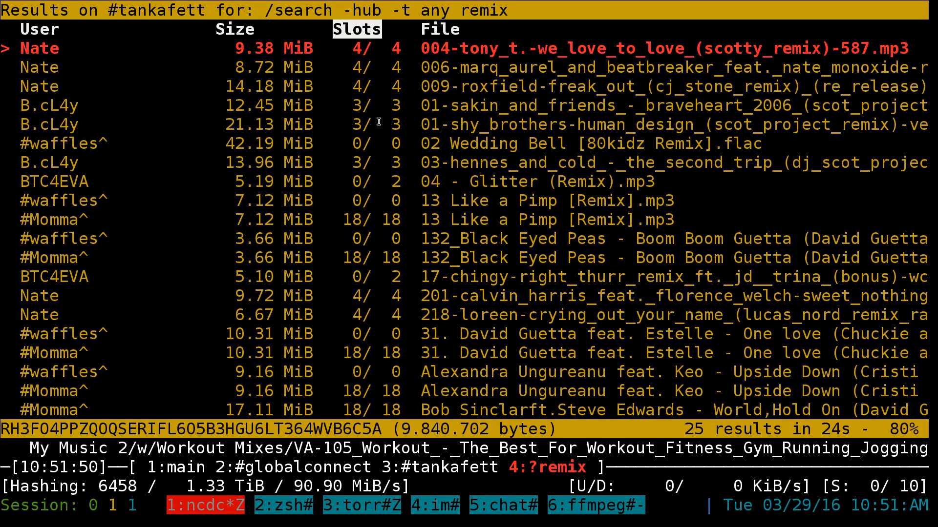
{"action": "mouse_move", "coordinate": [577, 297]}
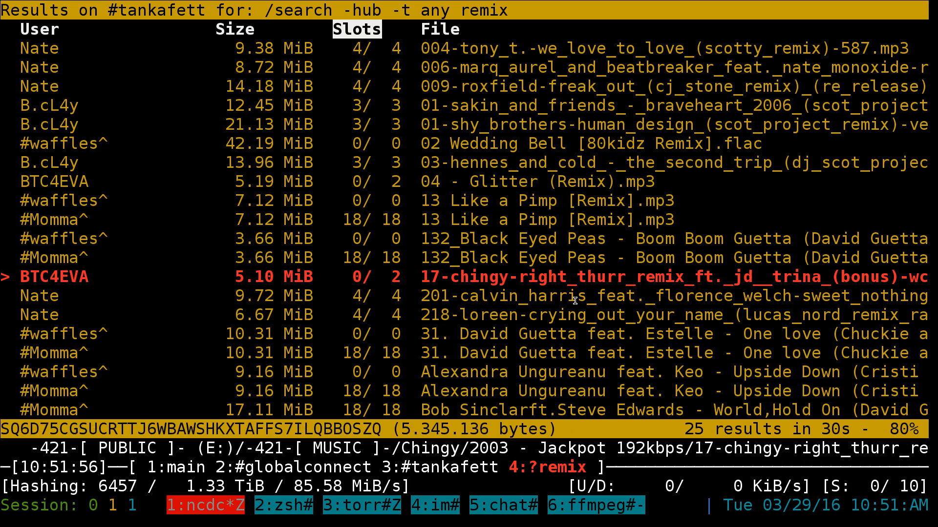
Move past the Like a Pimp copies to '04 - Glitter (Remix).mp3' and queue it.
{"action": "key", "text": "Up"}
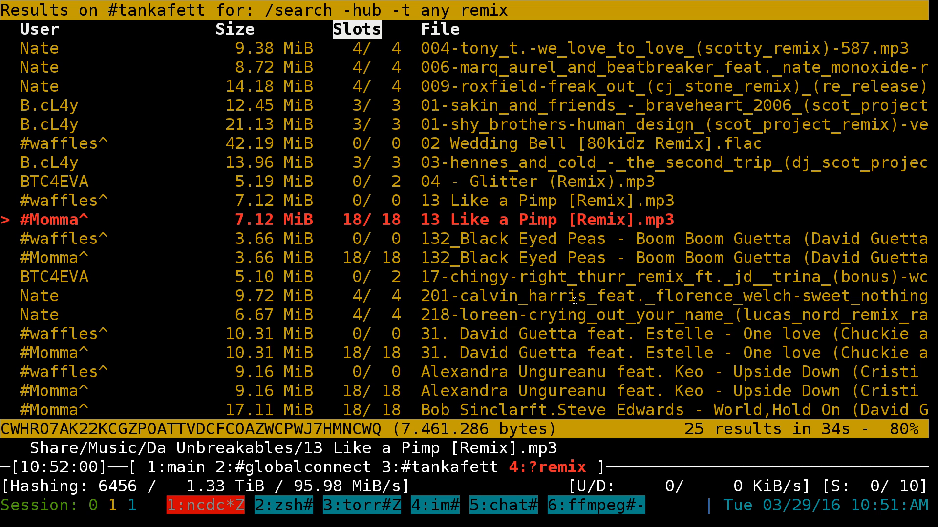
{"action": "key", "text": "Up"}
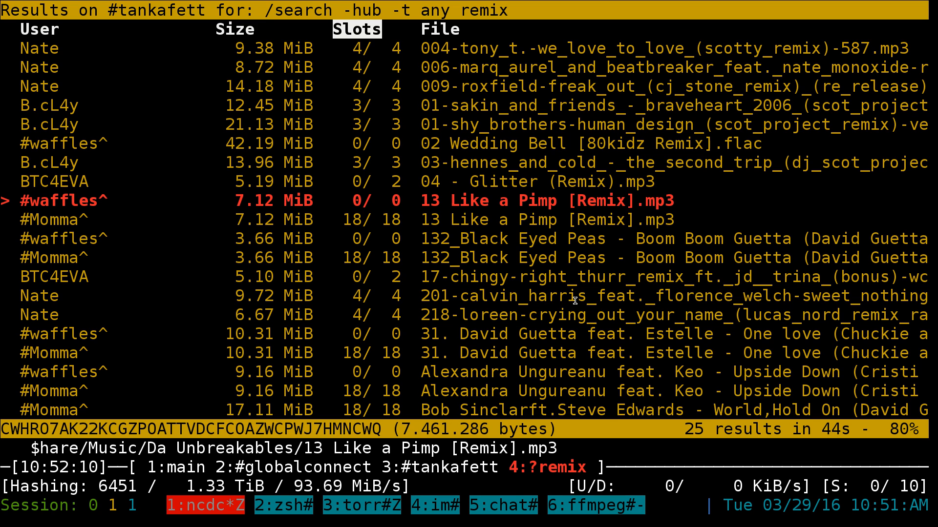
{"action": "key", "text": "Up"}
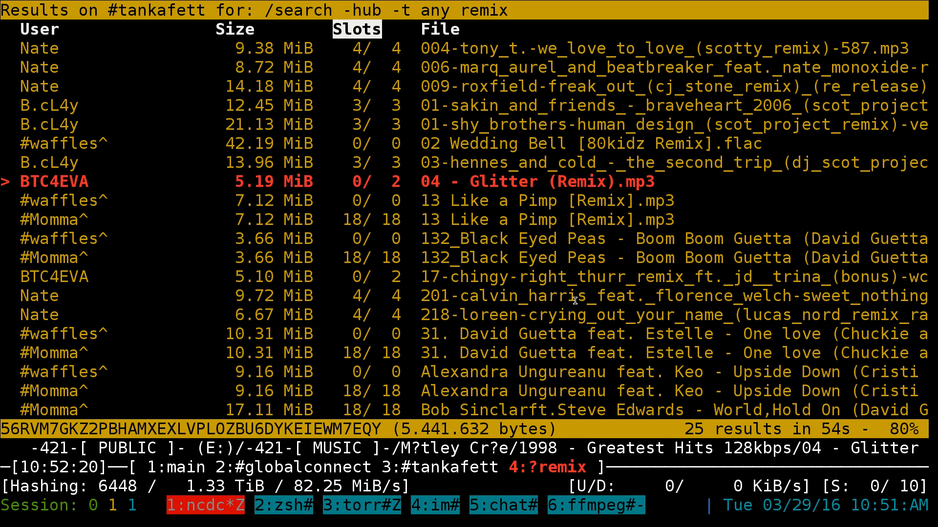
{"action": "key", "text": "ctrl+`"}
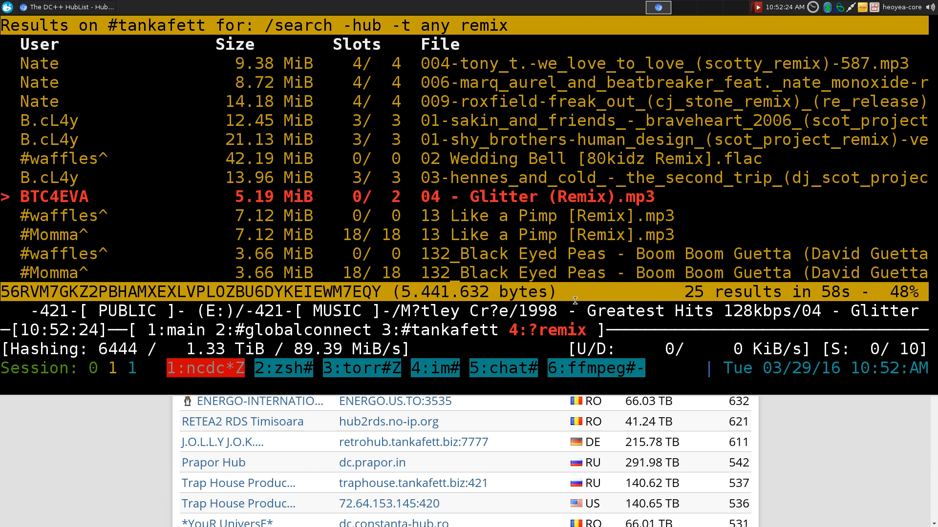
{"action": "key", "text": "alt+q"}
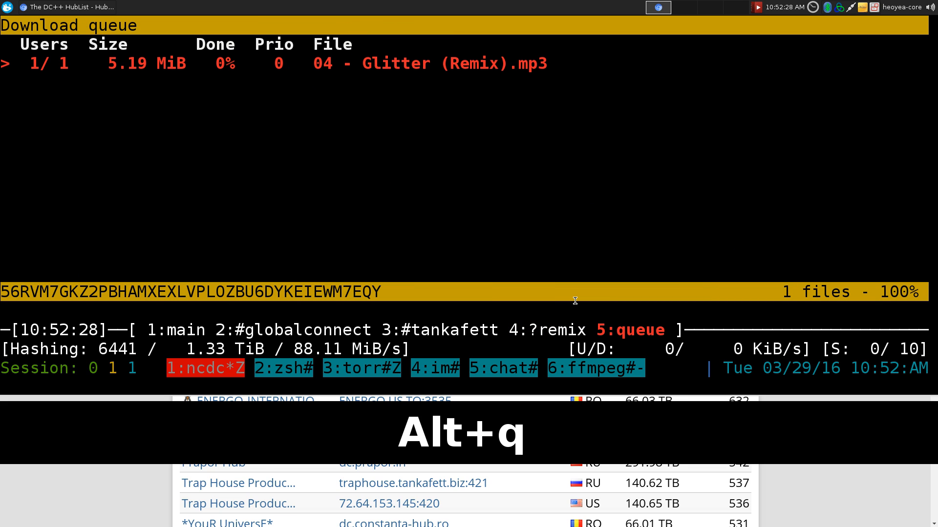
Queue the chingy, David Guetta 'One love' and Alexandra Ungureanu remixes, giving four queued files.
{"action": "key", "text": "Alt+q"}
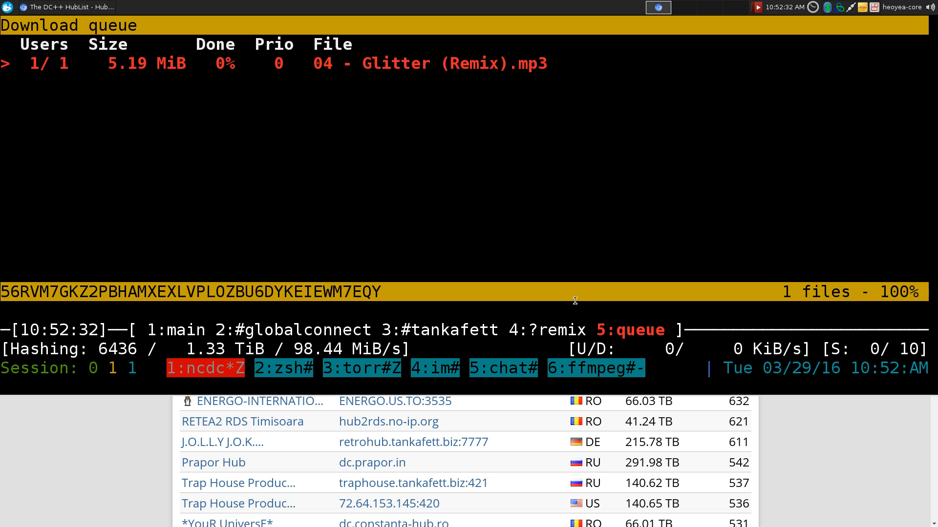
{"action": "key", "text": "alt+1"}
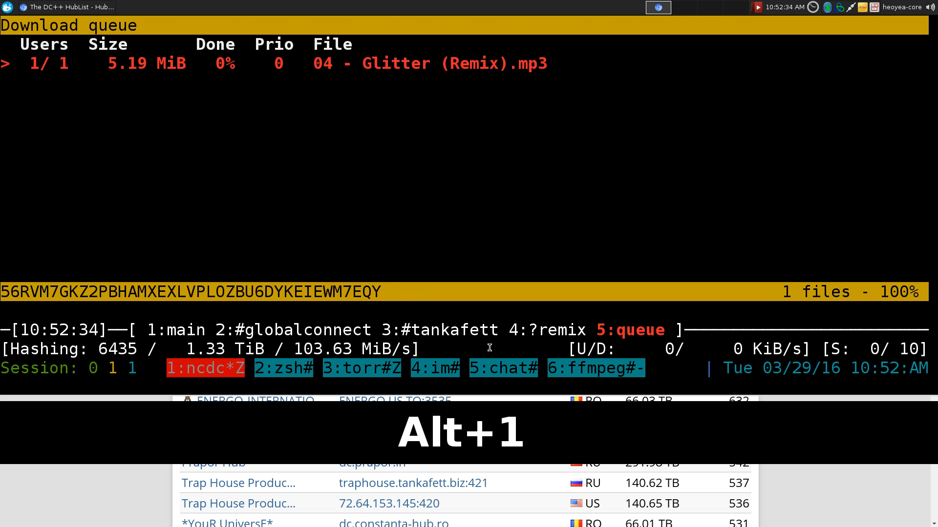
{"action": "key", "text": "alt+3"}
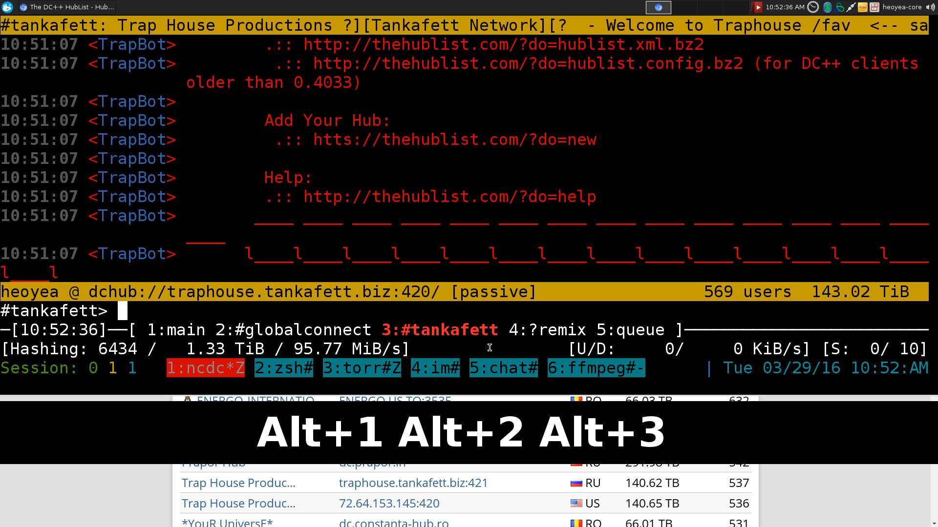
{"action": "key", "text": "alt+4"}
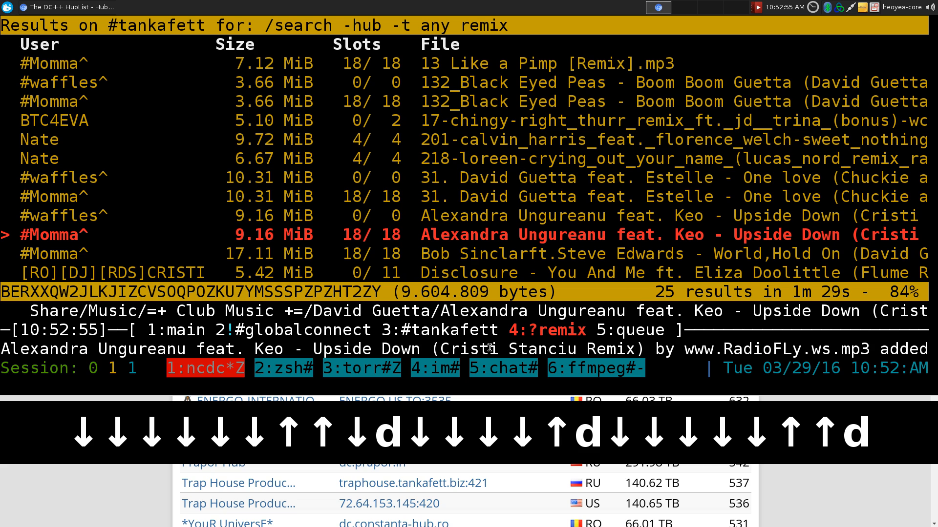
{"action": "key", "text": "alt+5"}
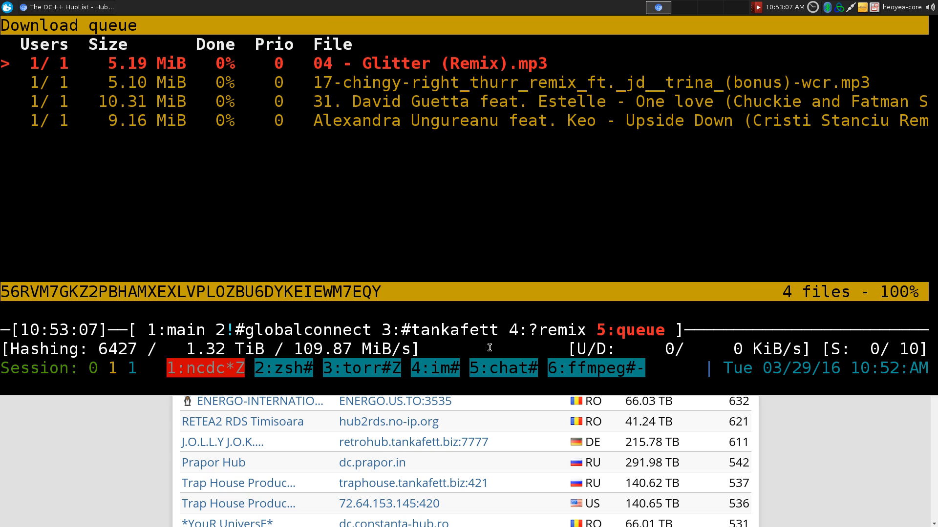
View the connections tab with two refused attempts, then the queue of four remixes at 0%.
{"action": "key", "text": "alt+n"}
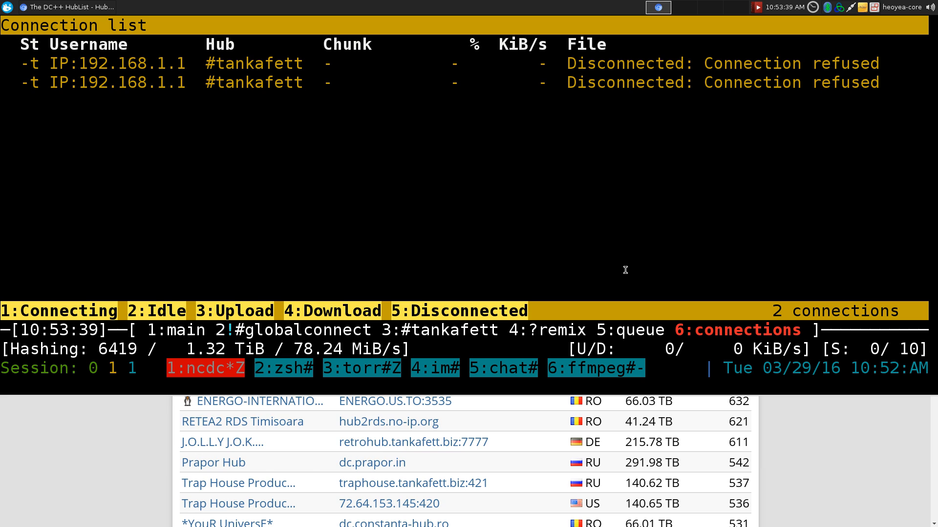
{"action": "key", "text": "alt+5"}
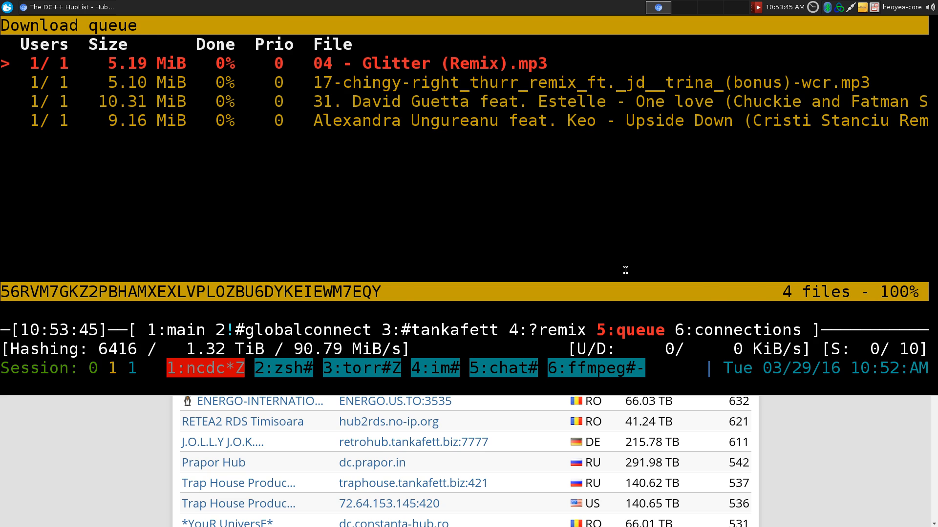
Search the #globalconnect hub for 'techno', returning 25 results.
{"action": "key", "text": "alt+2"}
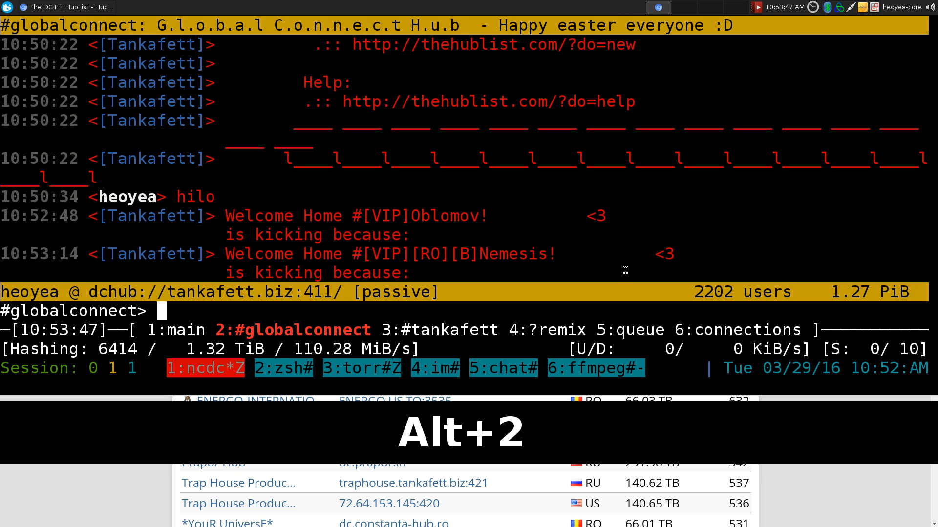
{"action": "type", "text": "/search"}
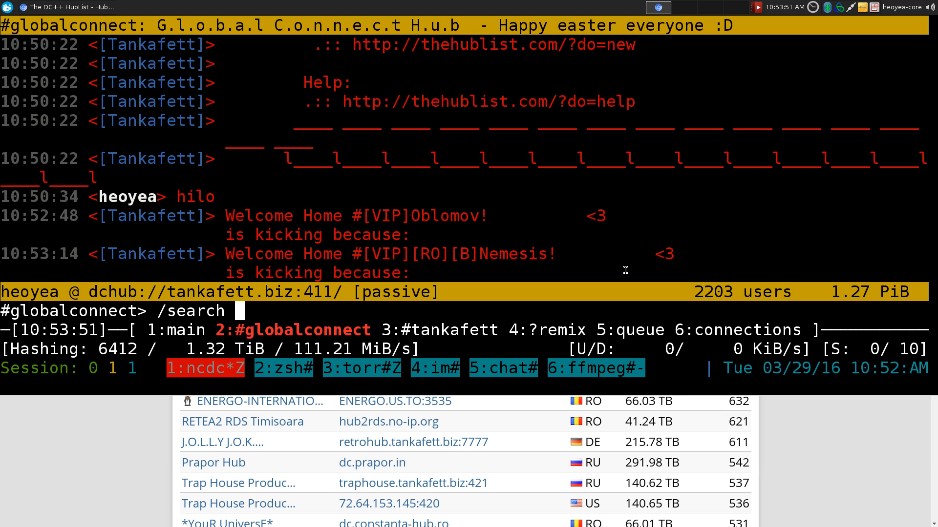
{"action": "type", "text": "tec"}
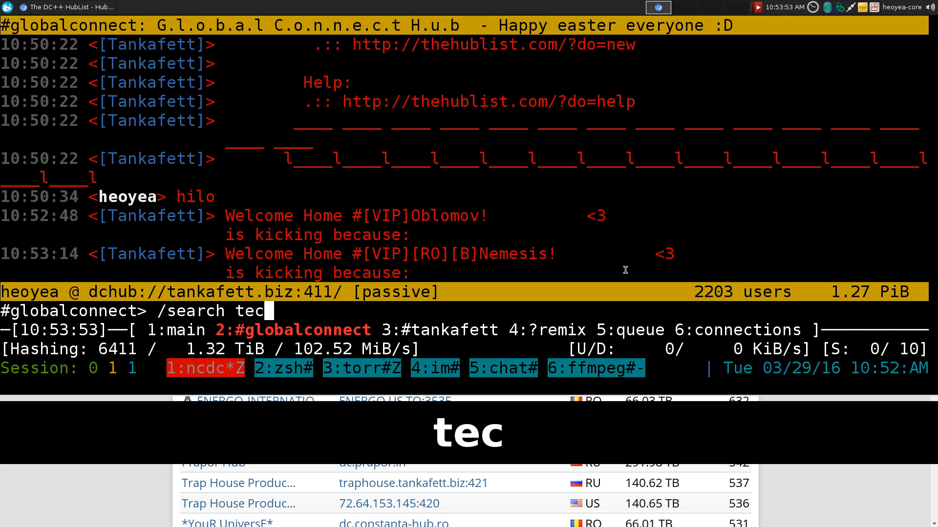
{"action": "key", "text": "Return"}
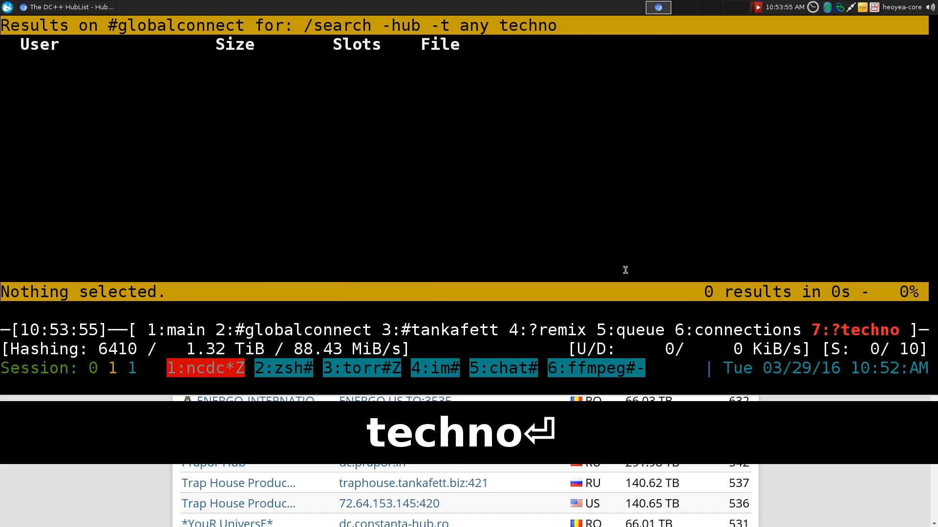
Queue Milow-Ayo Technology.mp3 from the search results for download.
{"action": "key", "text": "Return"}
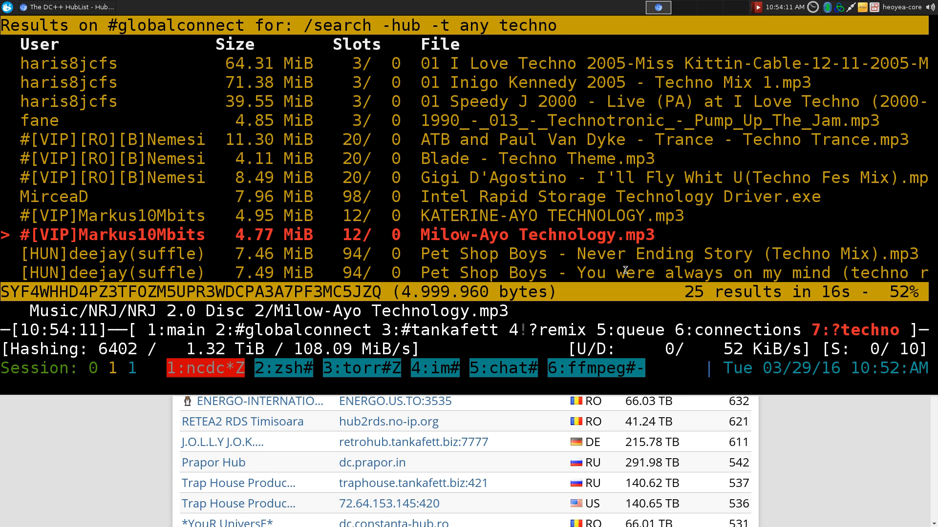
{"action": "key", "text": "Alt+5"}
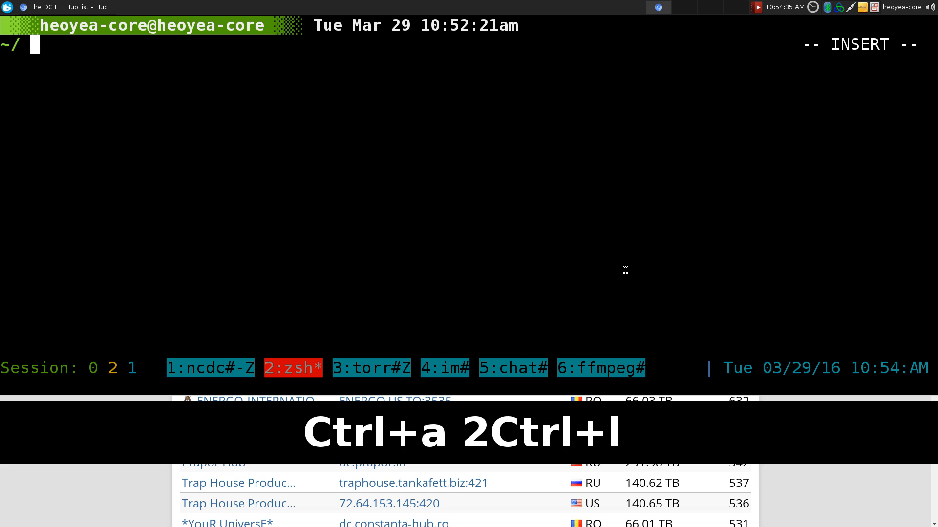
Launch ranger inside the ~/.ncdc data folder from the shell.
{"action": "type", "text": "cd .ncdc"}
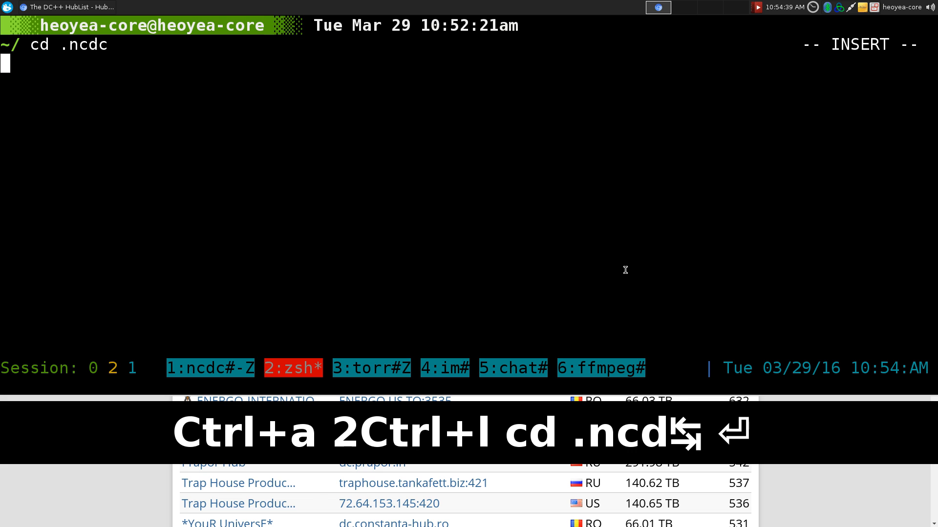
{"action": "type", "text": "ranger"}
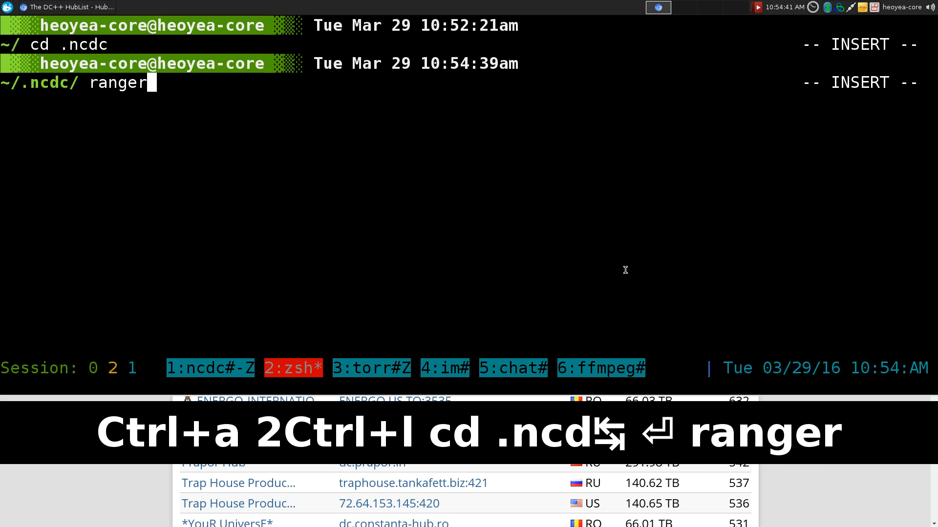
{"action": "key", "text": "Return"}
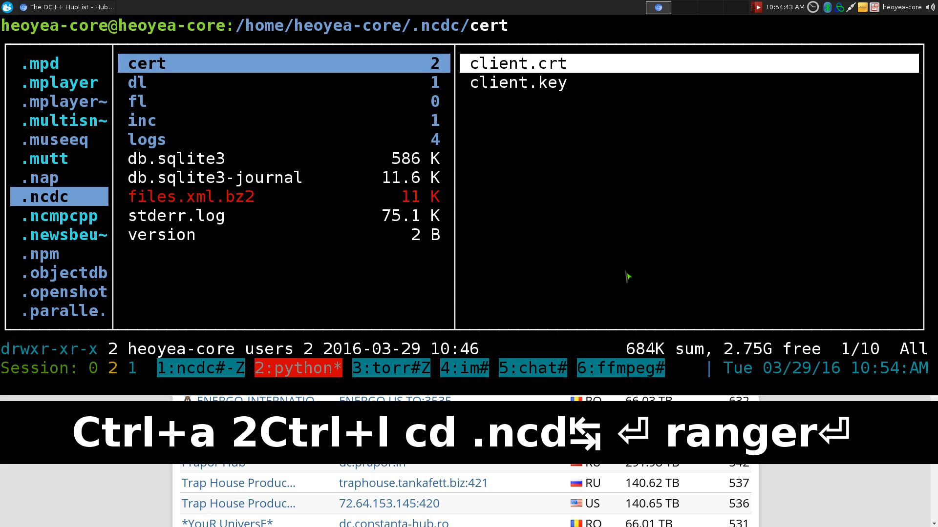
Enter the dl folder to confirm Milow-Ayo Technology.mp3 was saved, then return to ncdc.
{"action": "key", "text": "Down"}
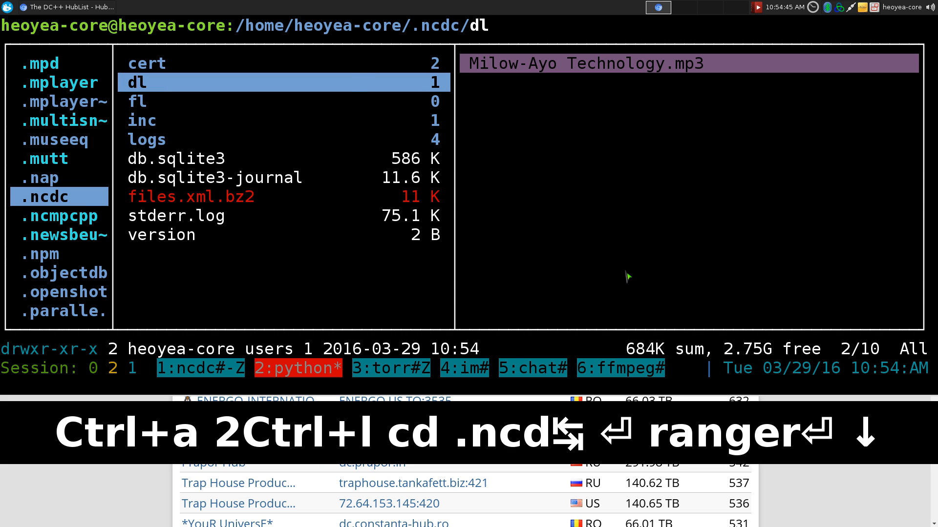
{"action": "key", "text": "Right"}
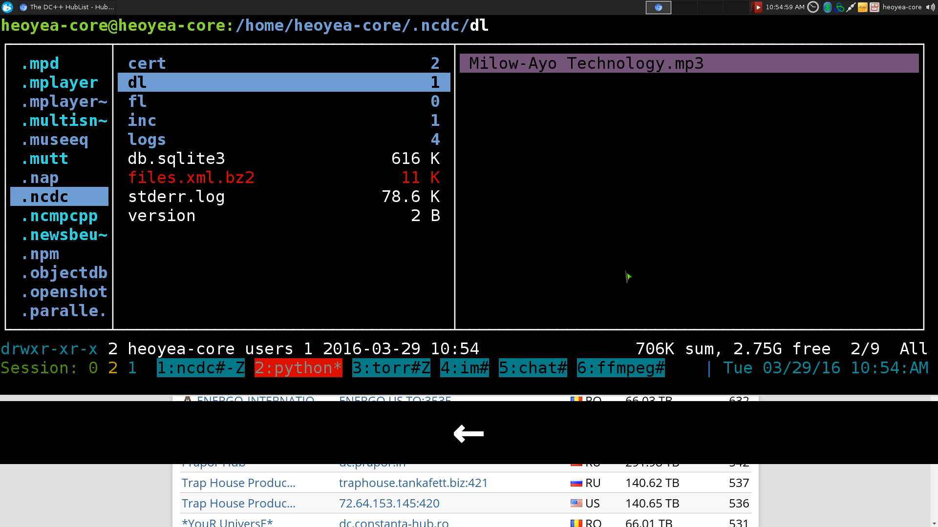
{"action": "key", "text": "ctrl+a"}
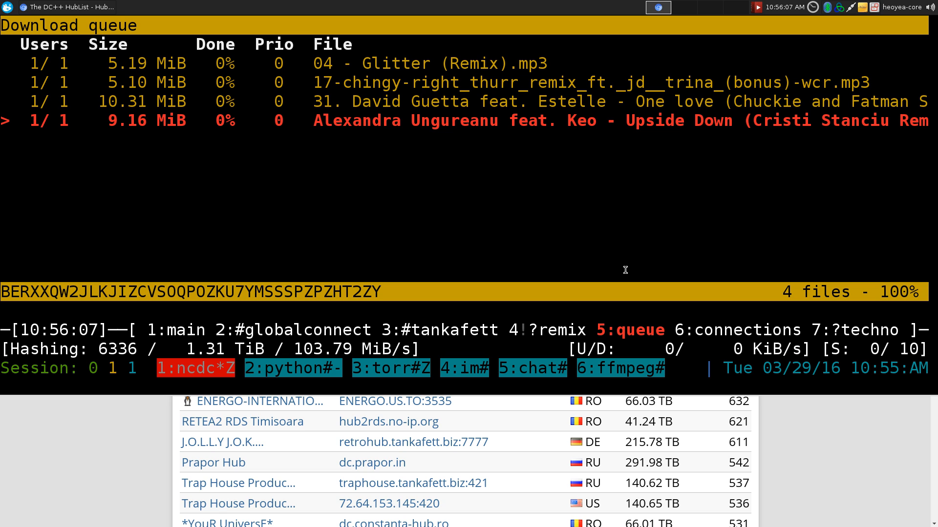
Quit ncdc from the main tab and relaunch it from zsh with a fresh welcome tab.
{"action": "key", "text": "Alt+1"}
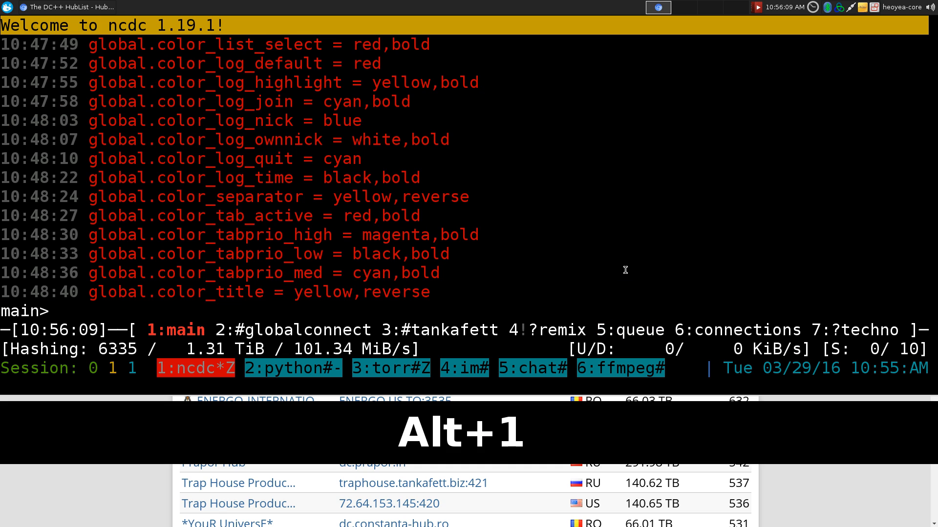
{"action": "type", "text": "/"}
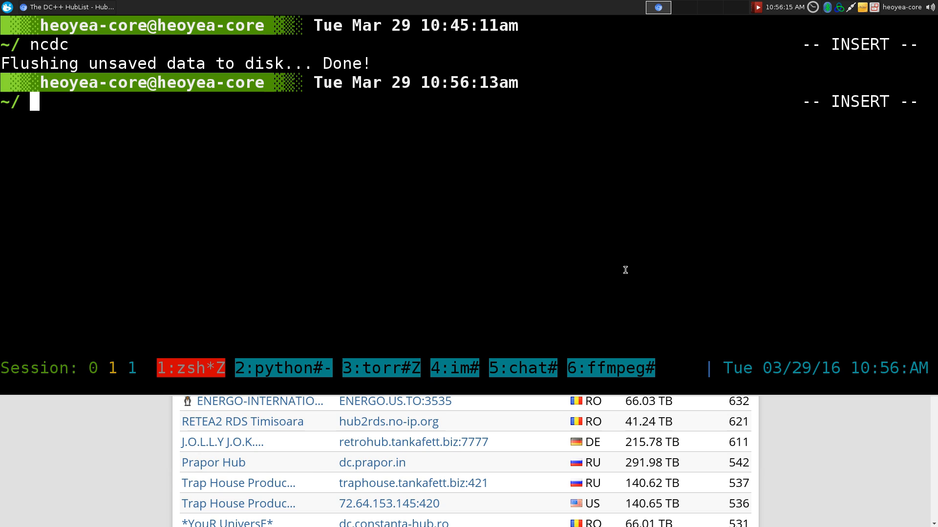
{"action": "type", "text": "ncdc"}
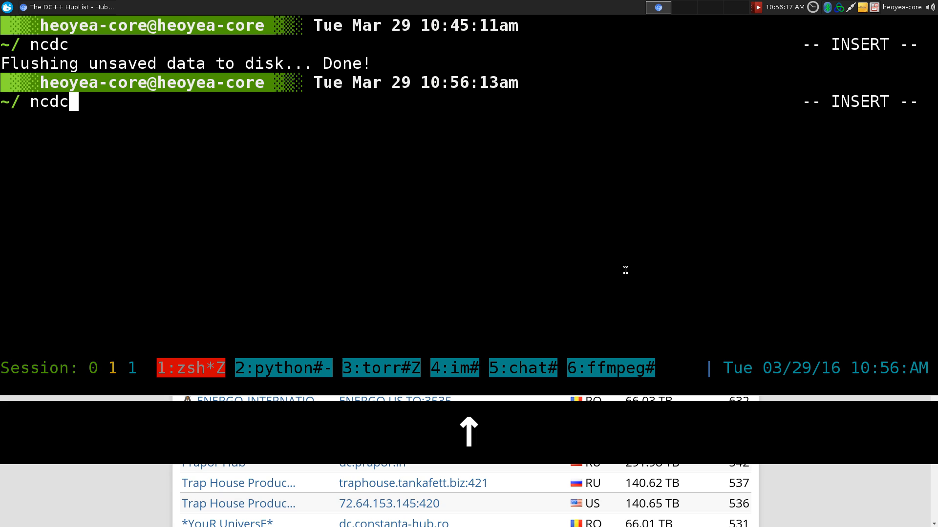
{"action": "key", "text": "Return"}
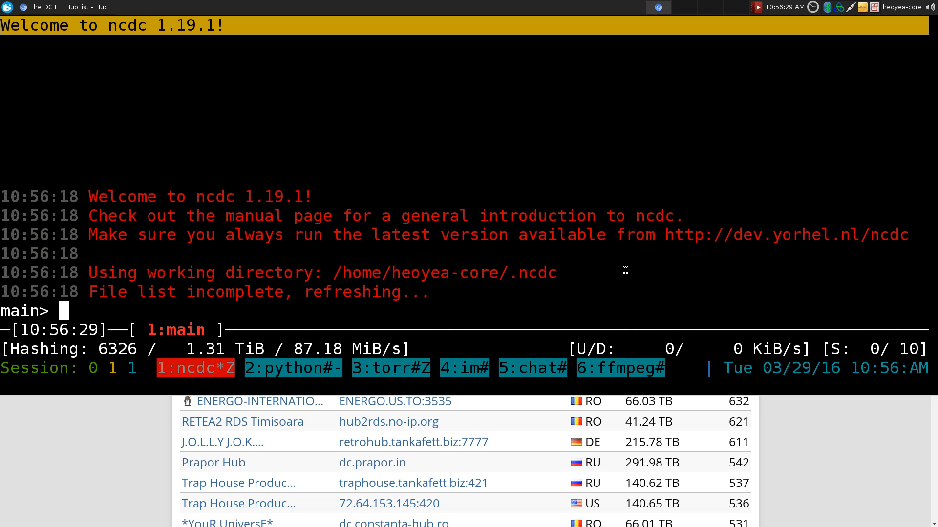
Reopen the #globalconnect hub so it connects to tankafett.biz:411 and logs in.
{"action": "type", "text": "/"}
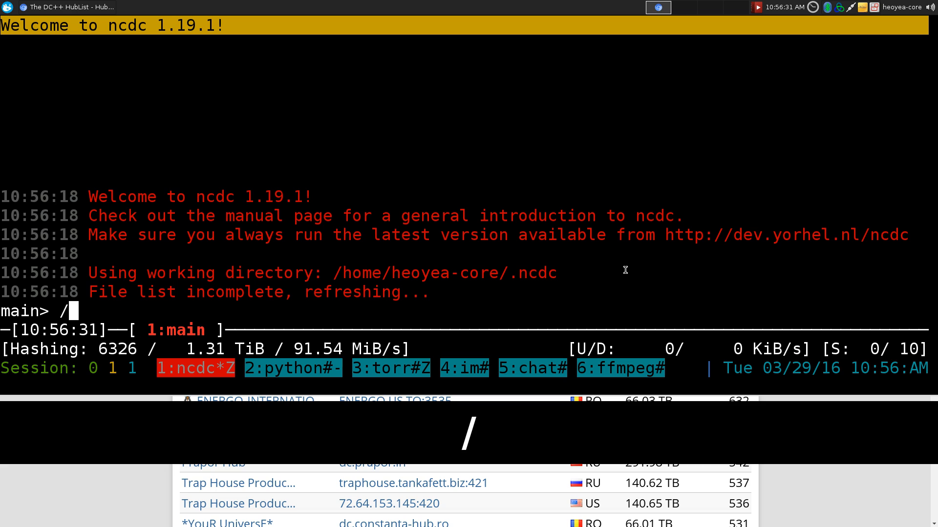
{"action": "type", "text": "open"}
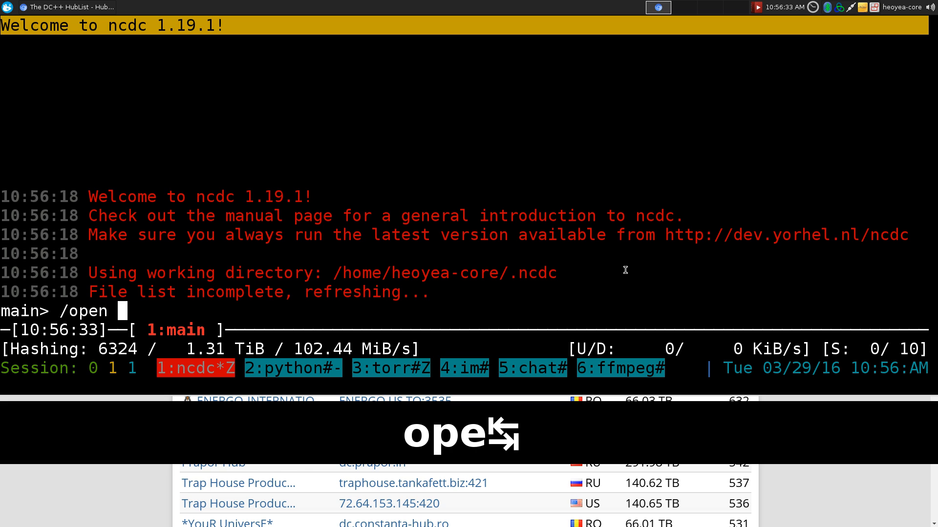
{"action": "type", "text": "#globalconnect"}
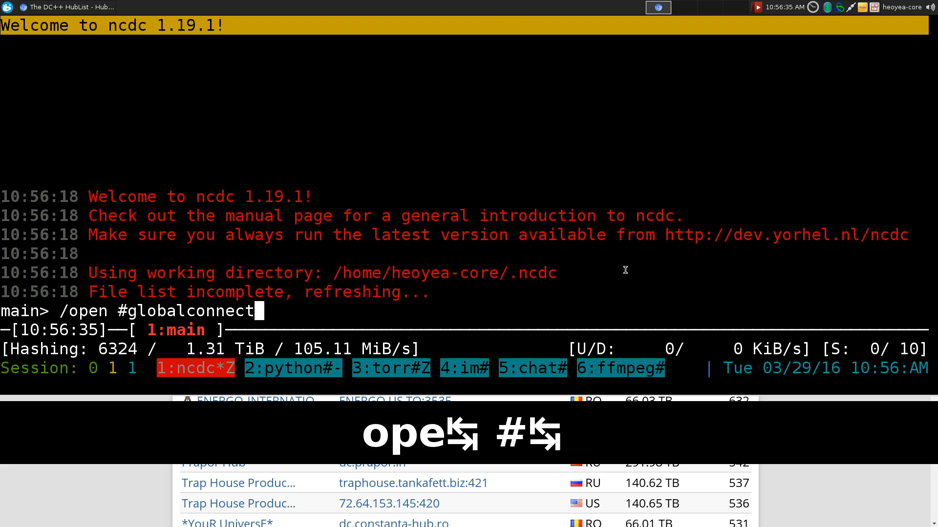
{"action": "key", "text": "BackSpace"}
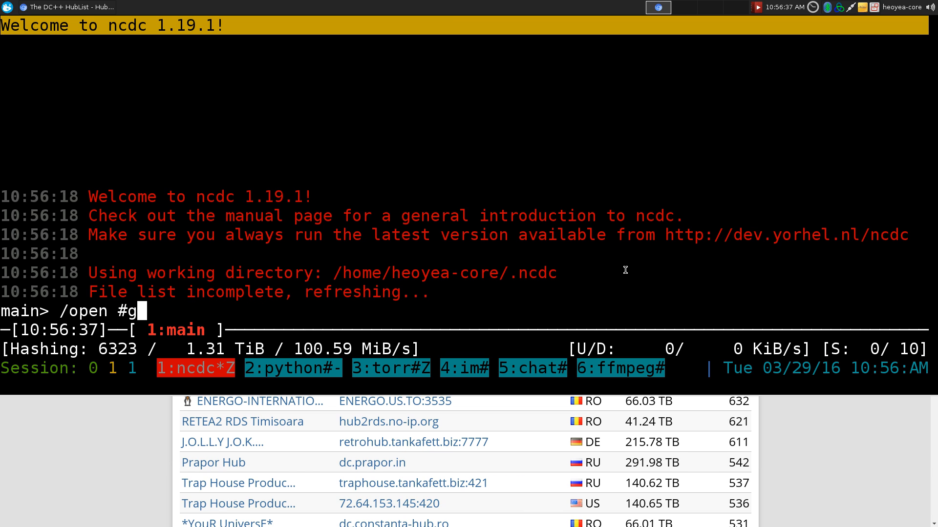
{"action": "type", "text": "tankafett"}
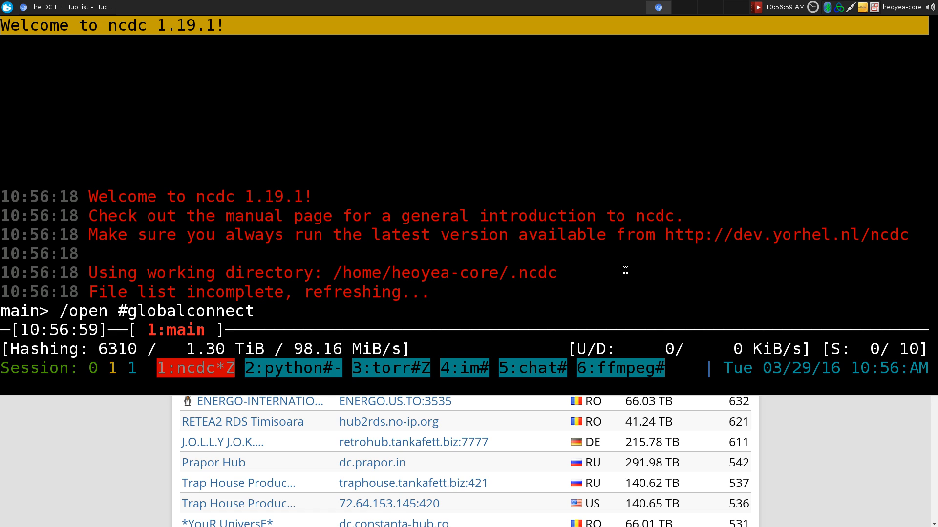
{"action": "key", "text": "Return"}
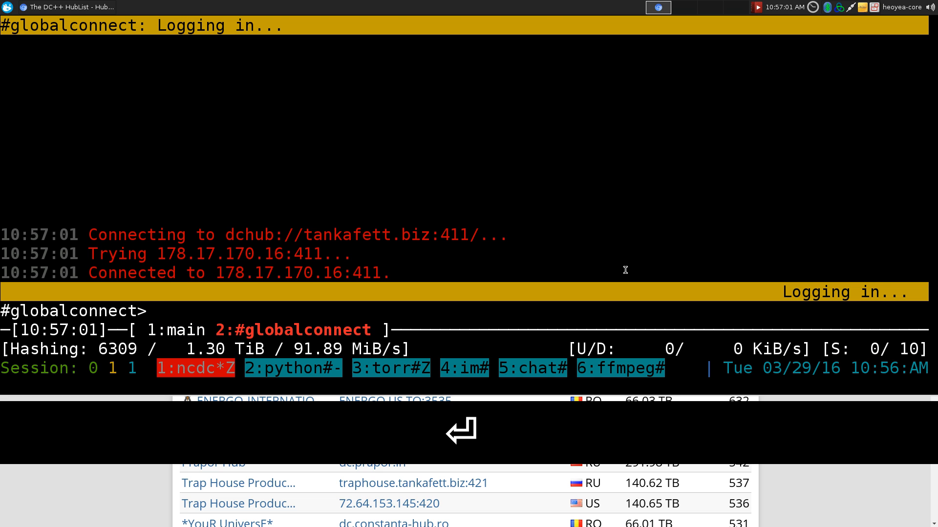